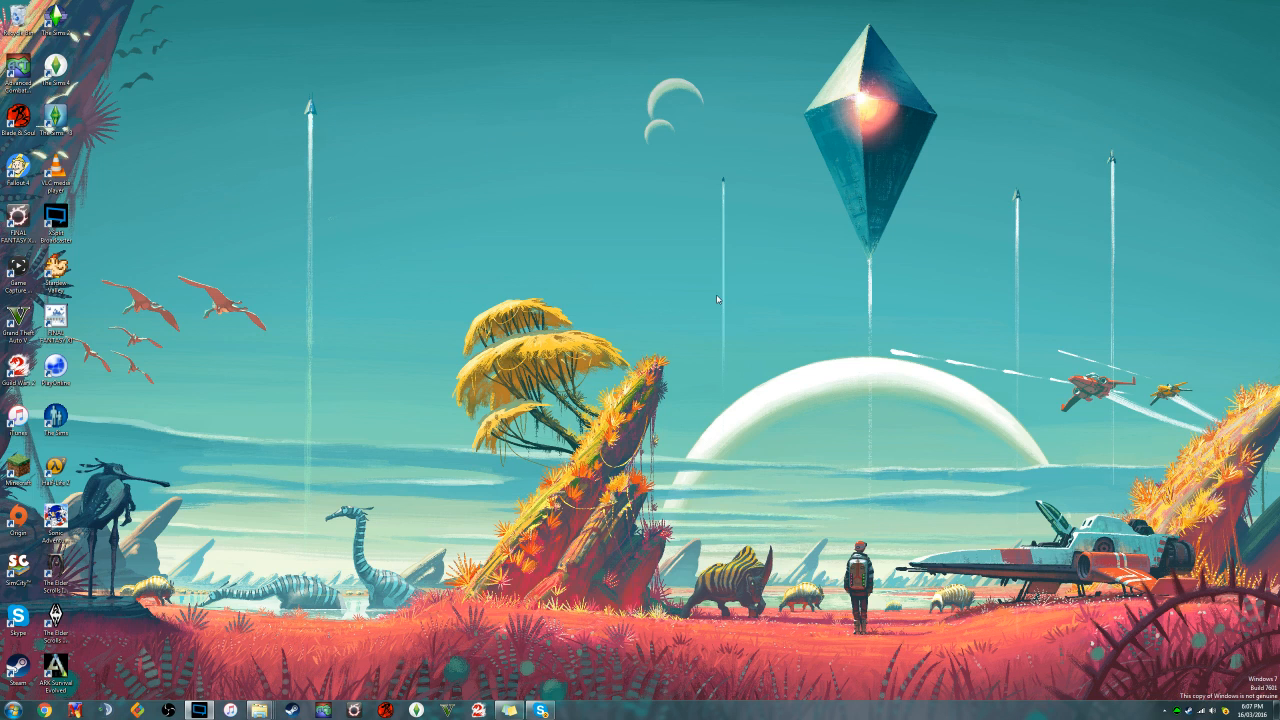
mouse_move(697, 299)
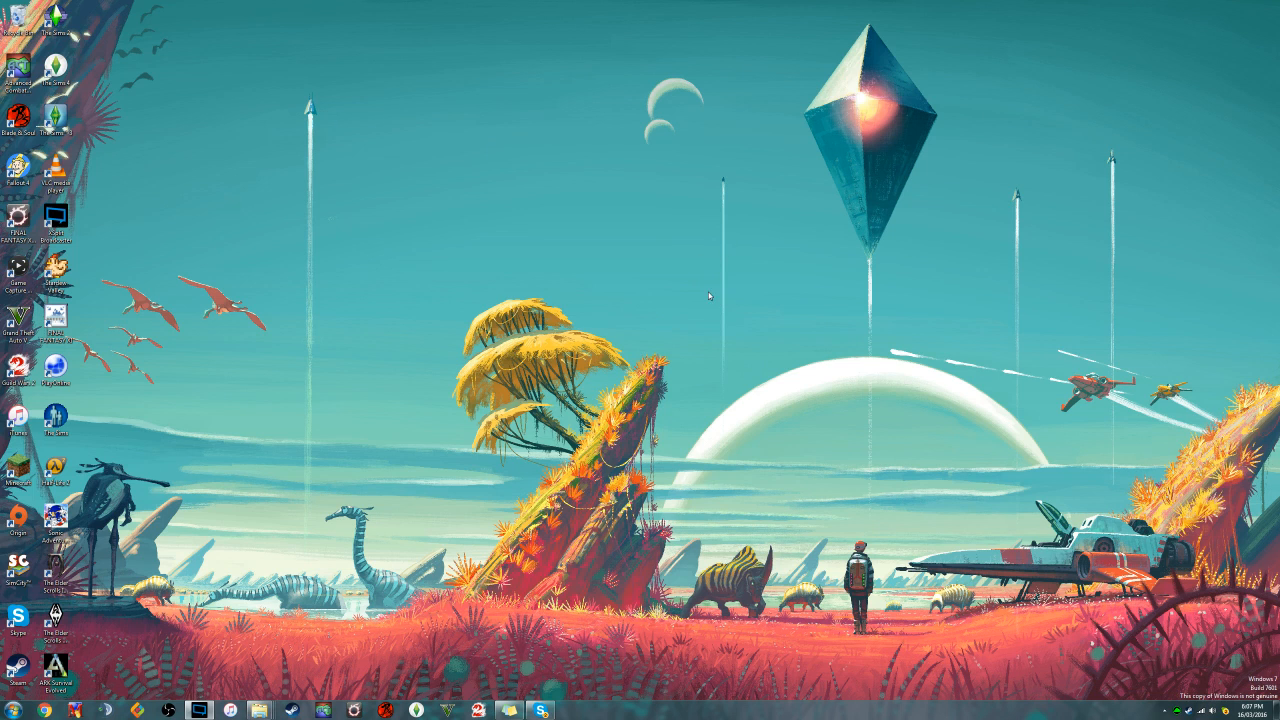
mouse_move(820, 221)
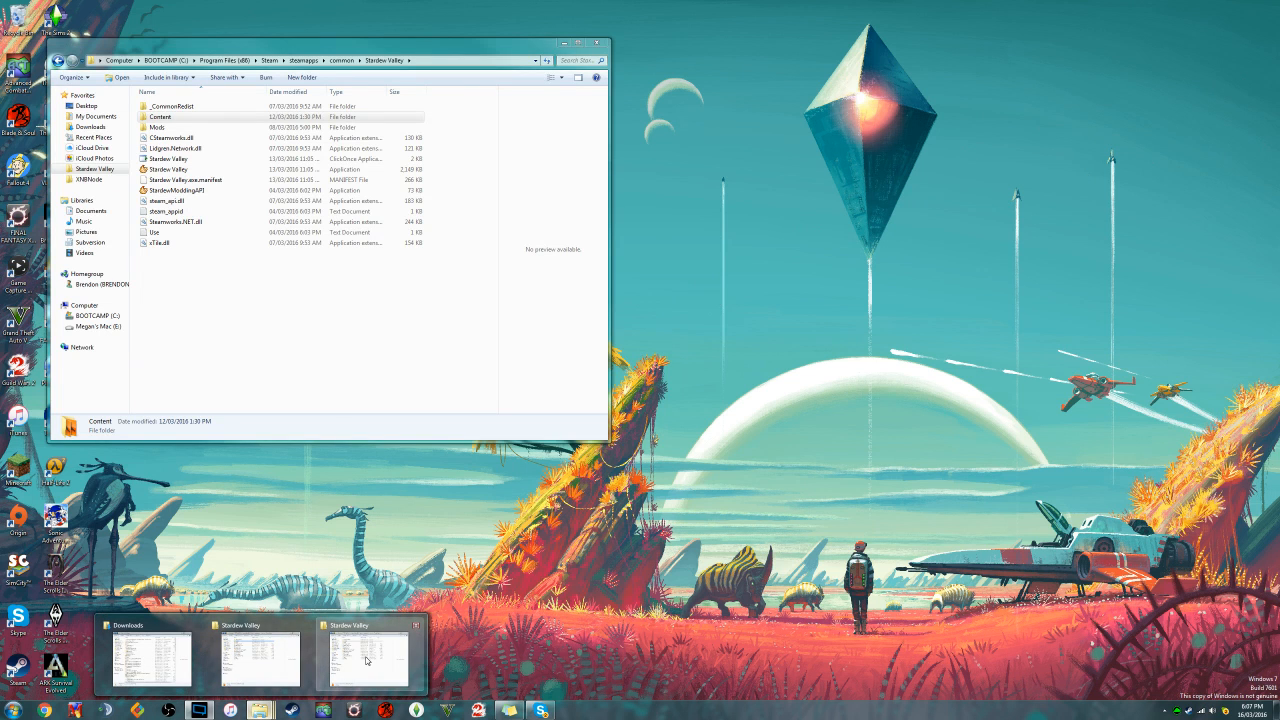
Step: Open the XNBNode folder in Downloads and preview the xnb_node script
left_click(151, 659)
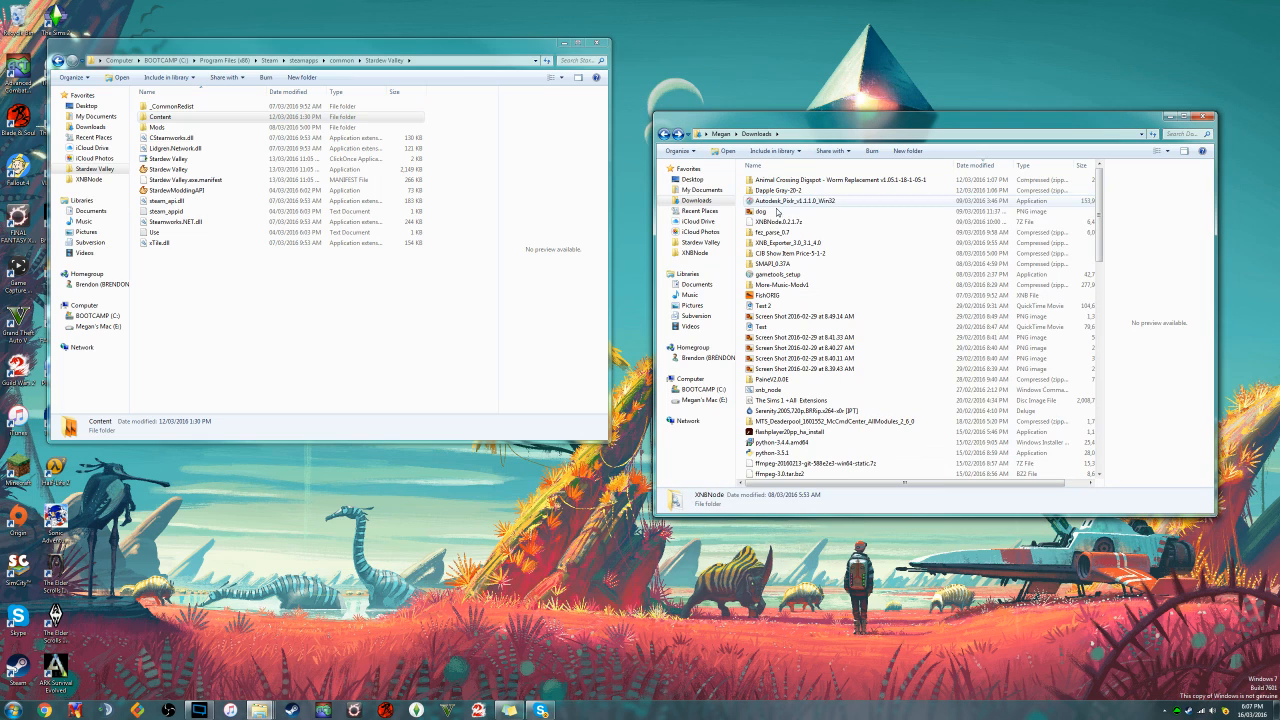
left_click(788, 221)
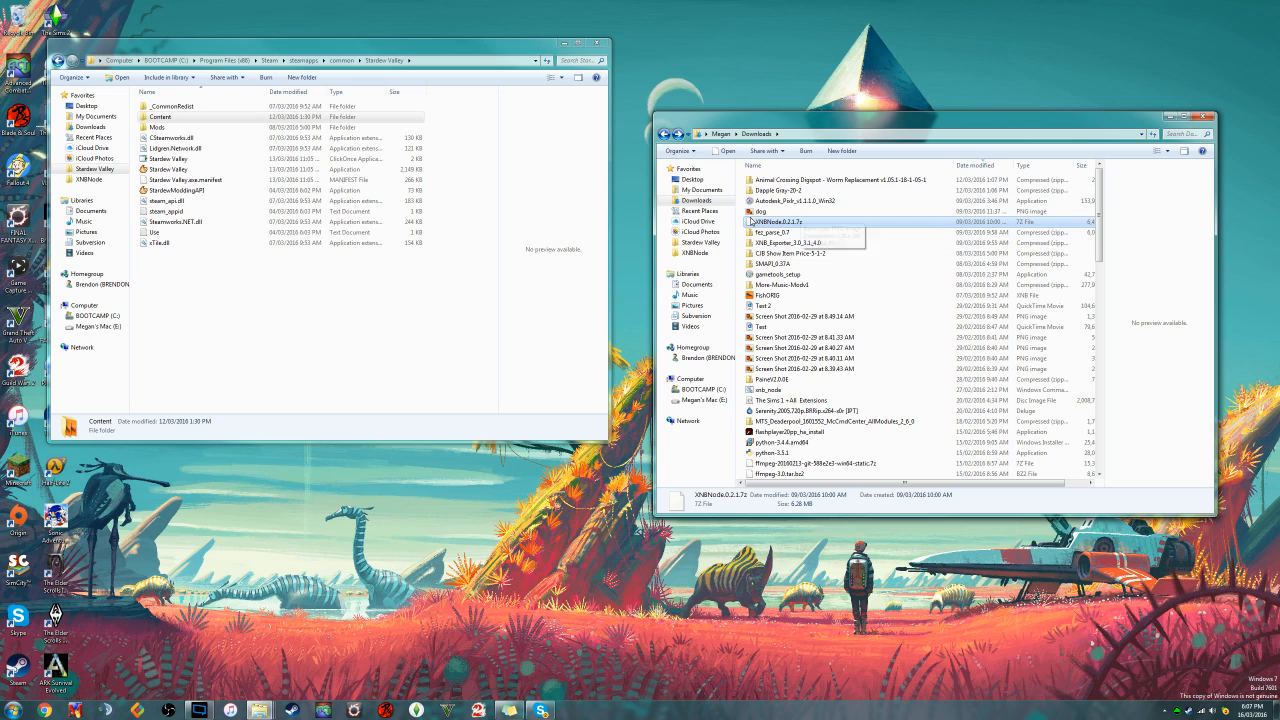
scroll("down", 3)
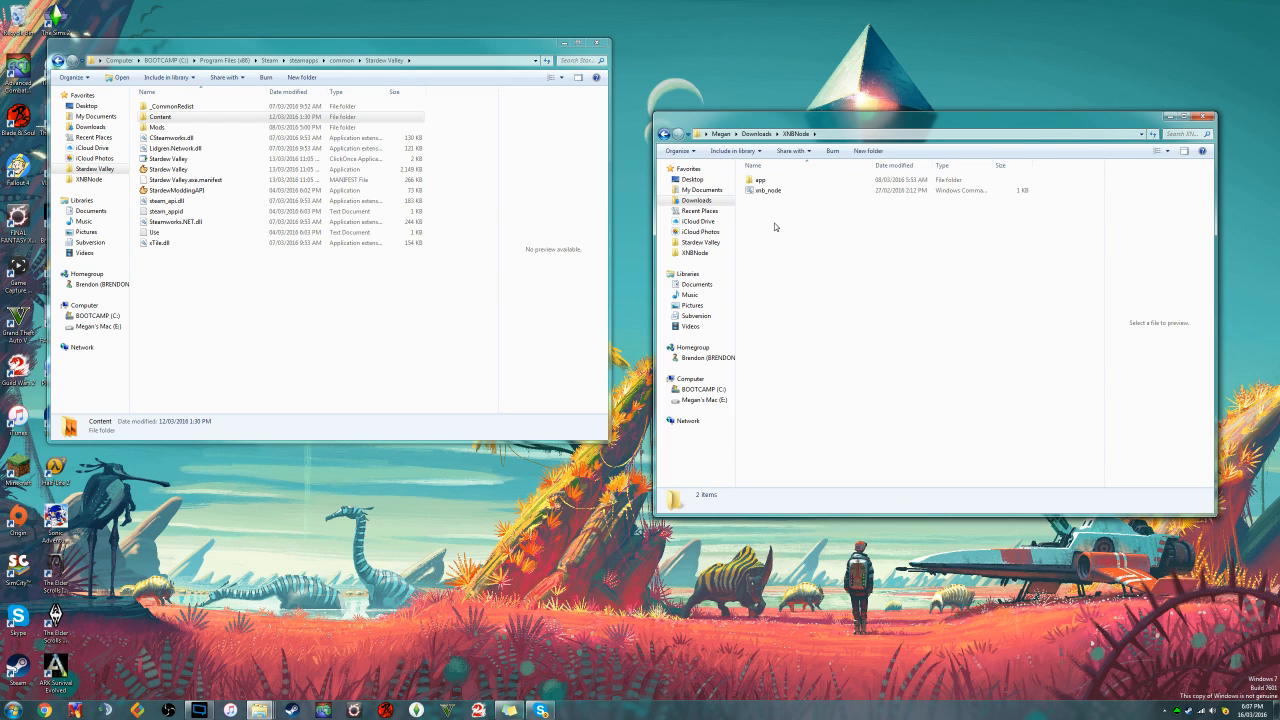
left_click(768, 190)
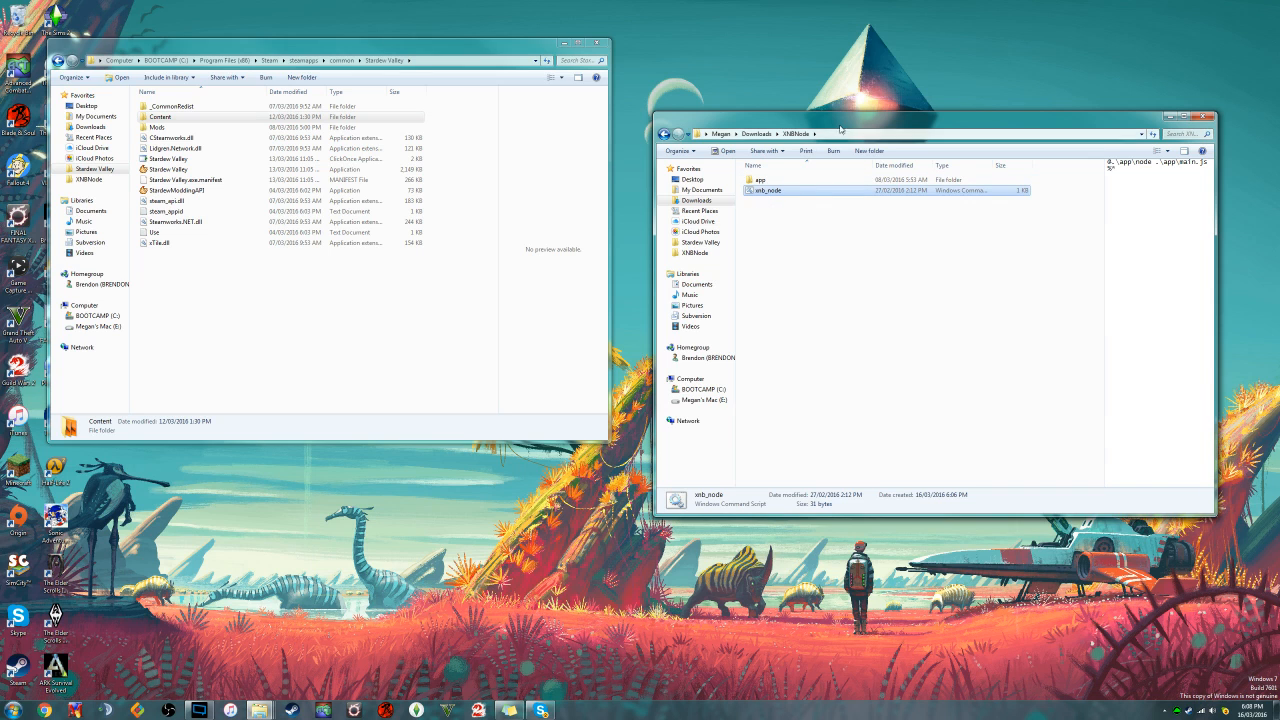
mouse_move(861, 216)
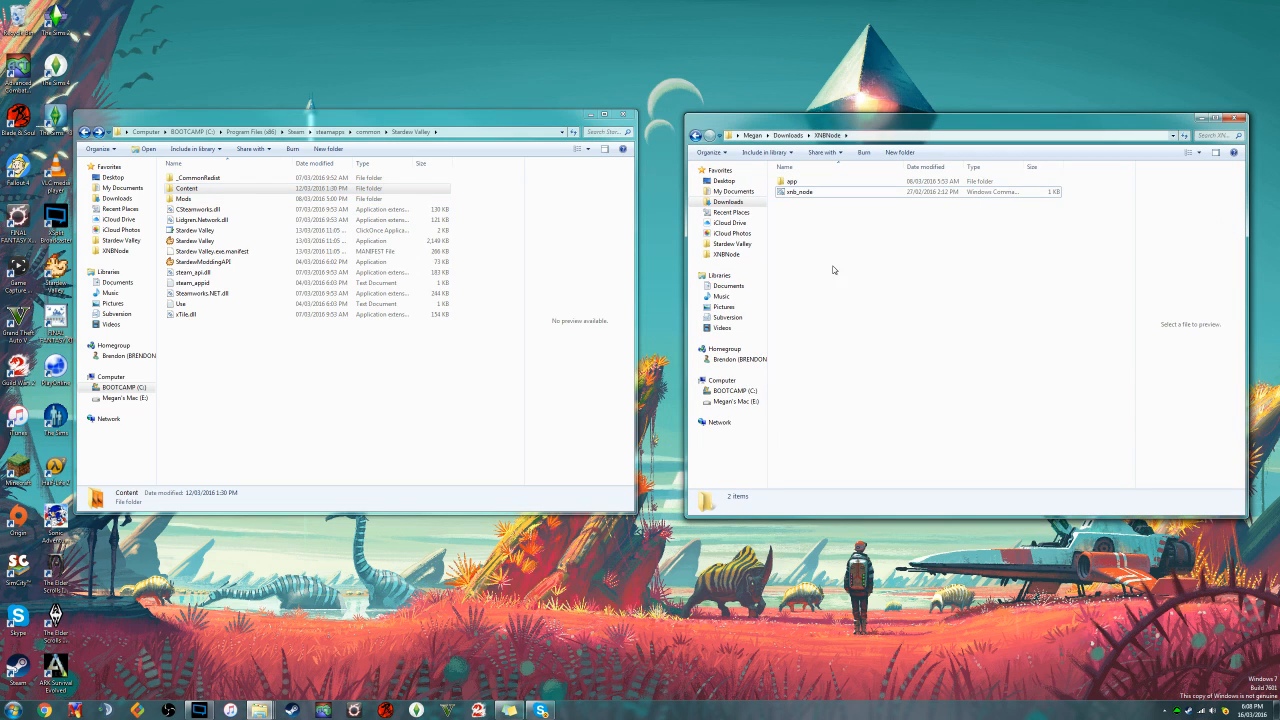
mouse_move(859, 211)
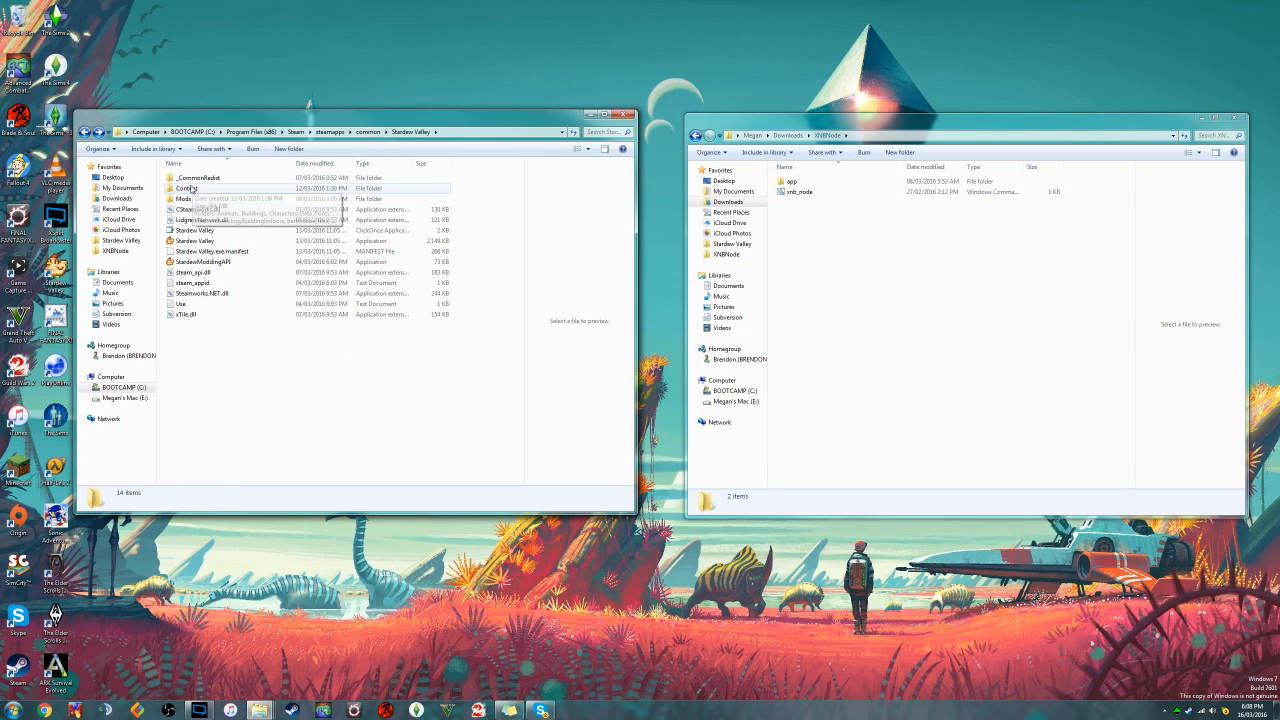
Step: Paste the game's Content folder into XNBNode and start an administrator Command Prompt
left_click(218, 188)
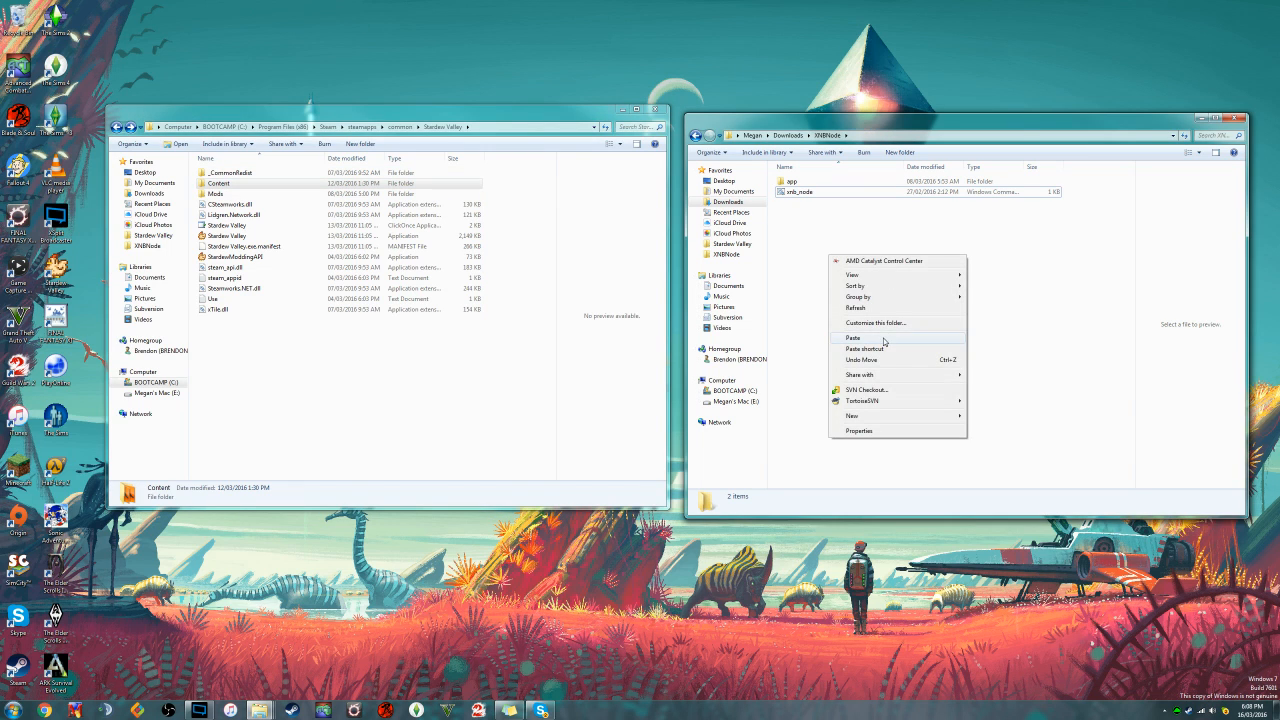
left_click(852, 337)
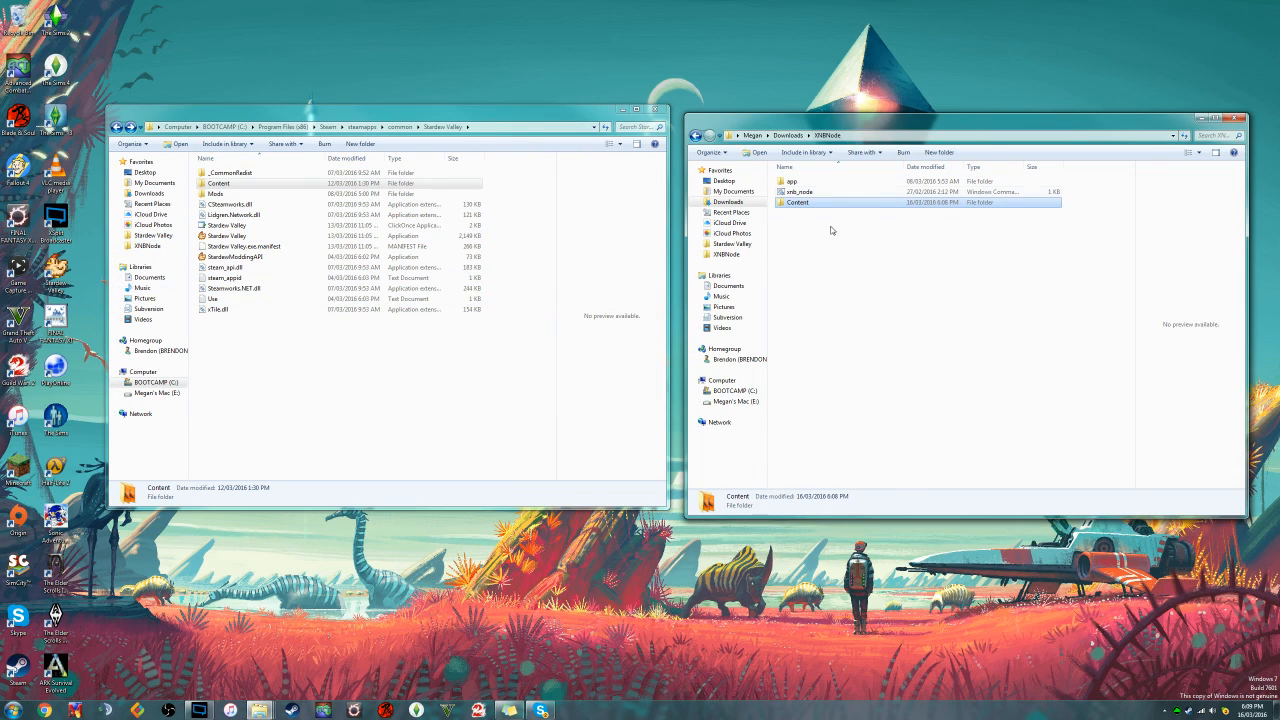
mouse_move(799, 202)
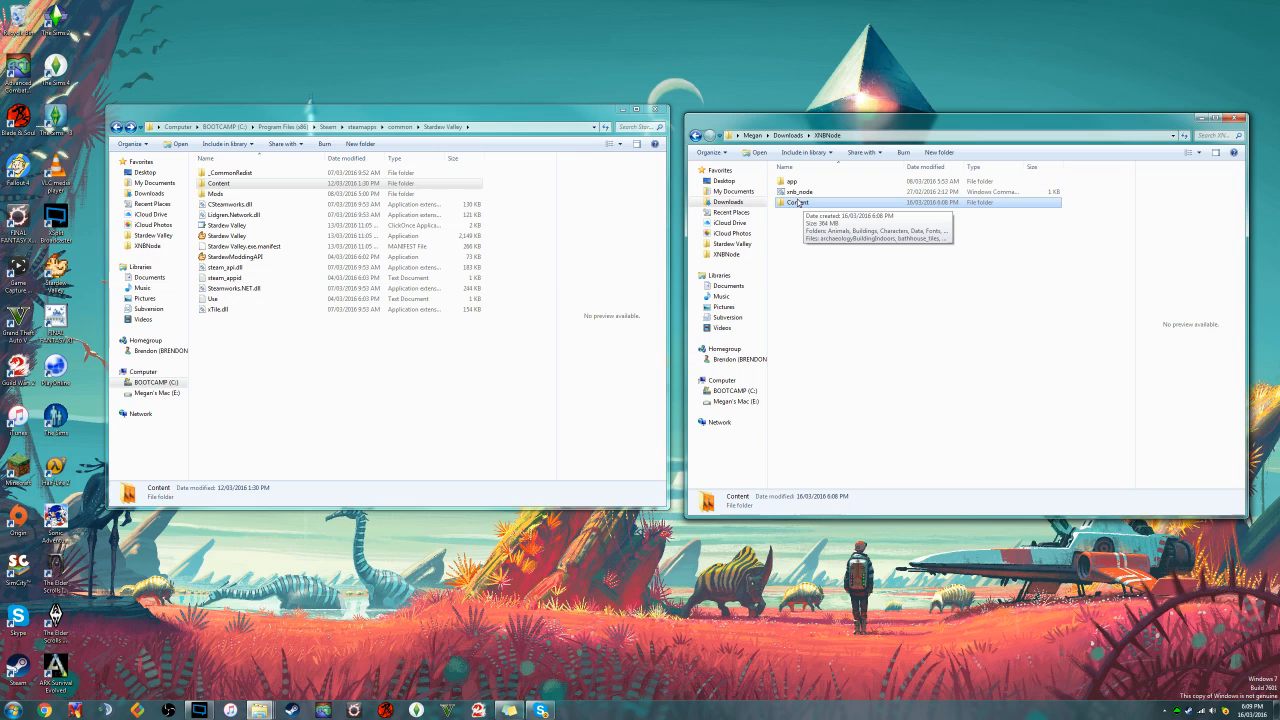
left_click(6, 717)
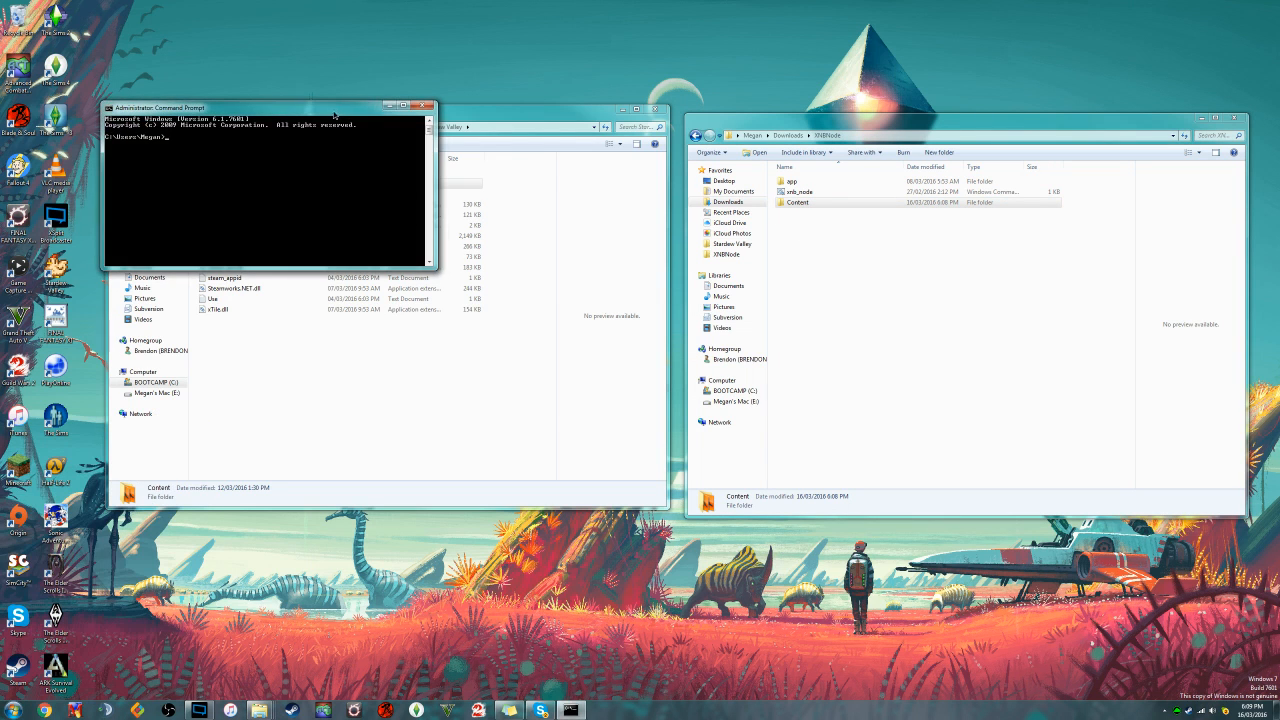
Step: Move the Command Prompt aside and cd into C:\...\Megan\Downloads\XNBNode
left_click_drag(265, 107, 515, 465)
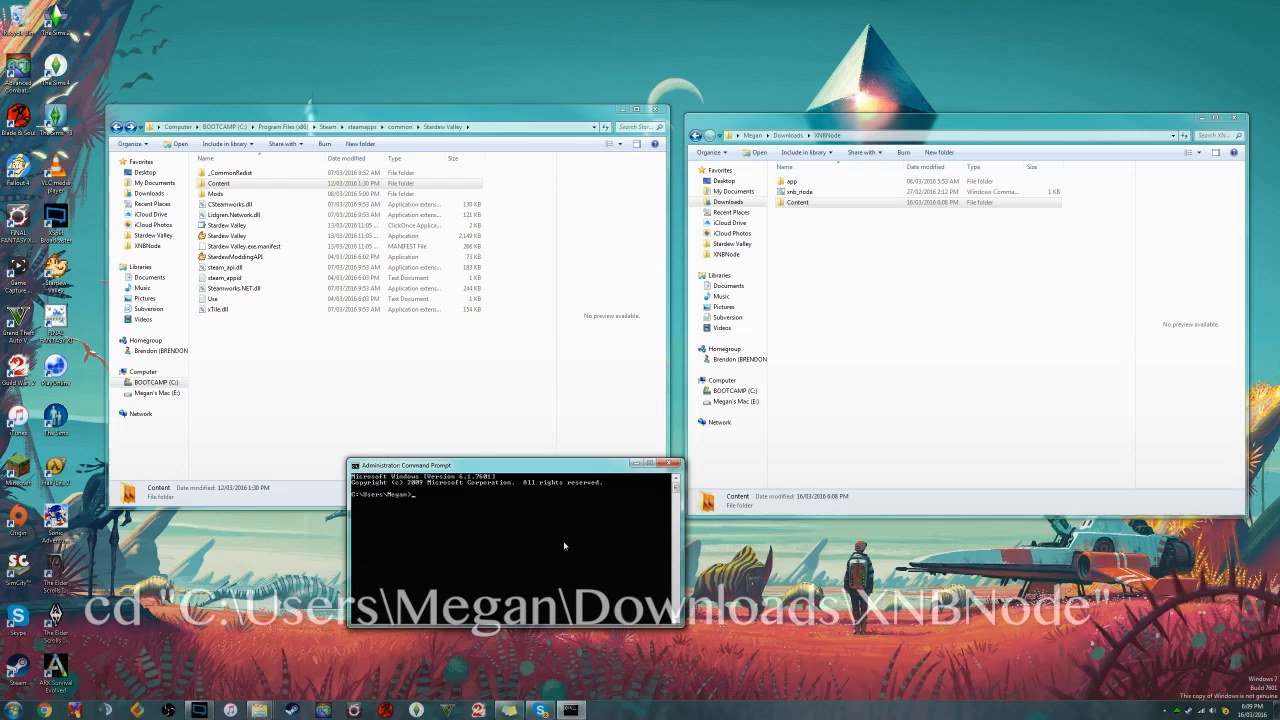
type("cd \"")
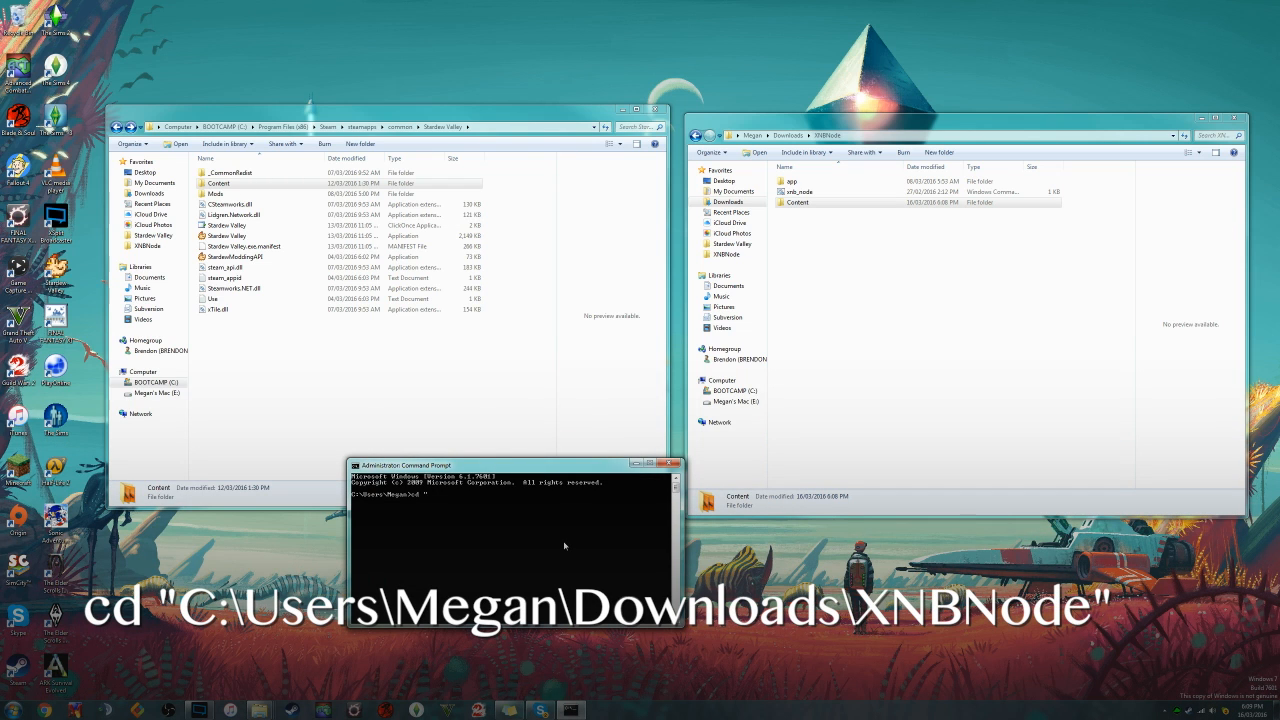
type("\"C:\\Users\\")
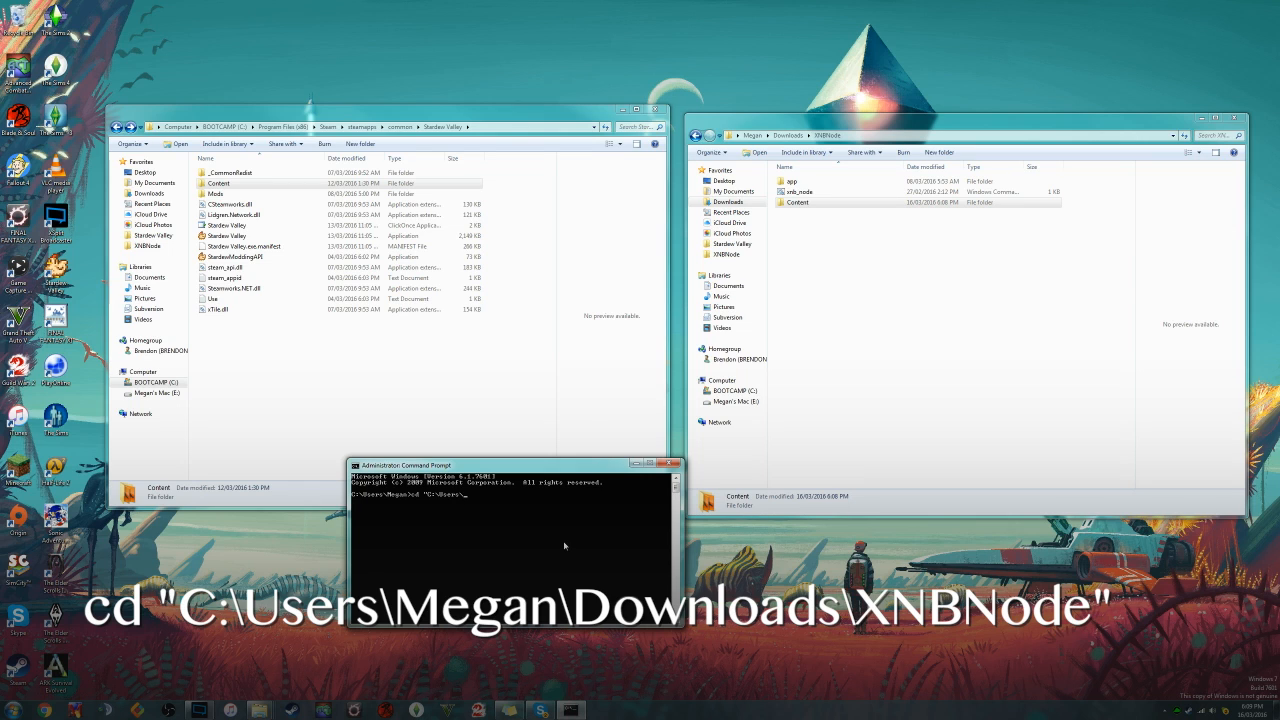
type("Megan\\Downloads")
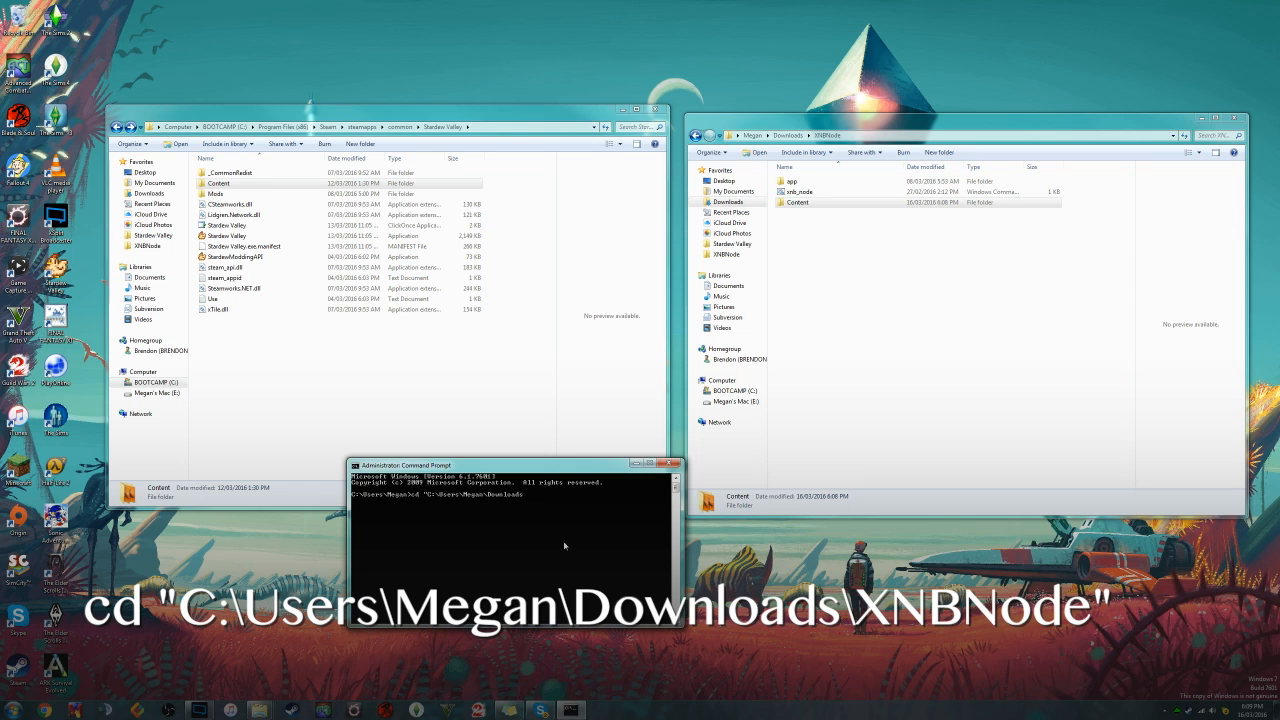
type("XNBNode")
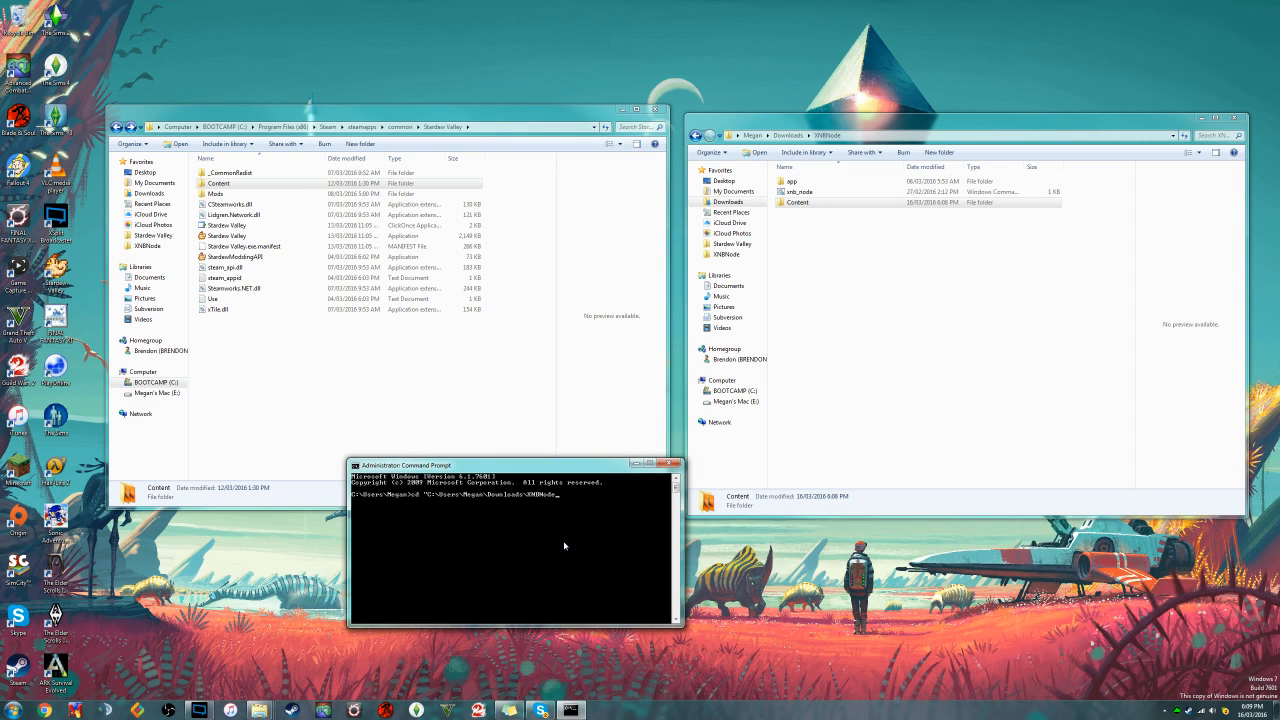
key("Enter")
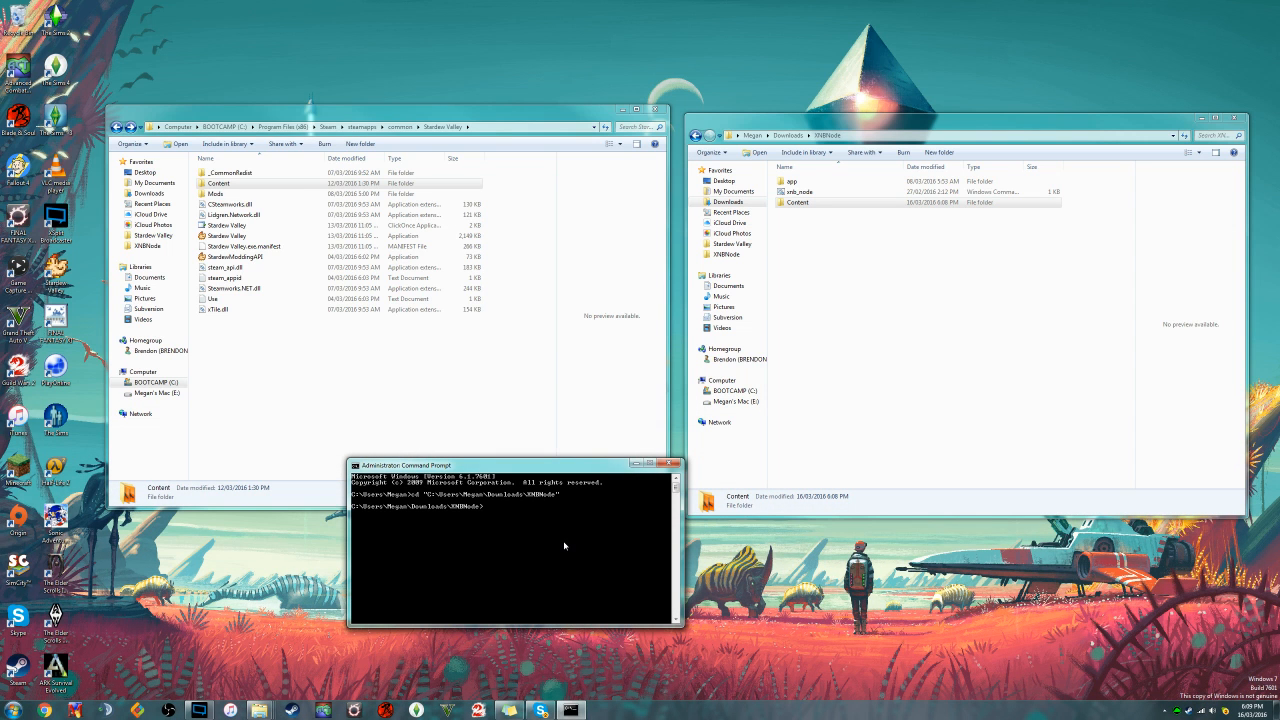
mouse_move(522, 520)
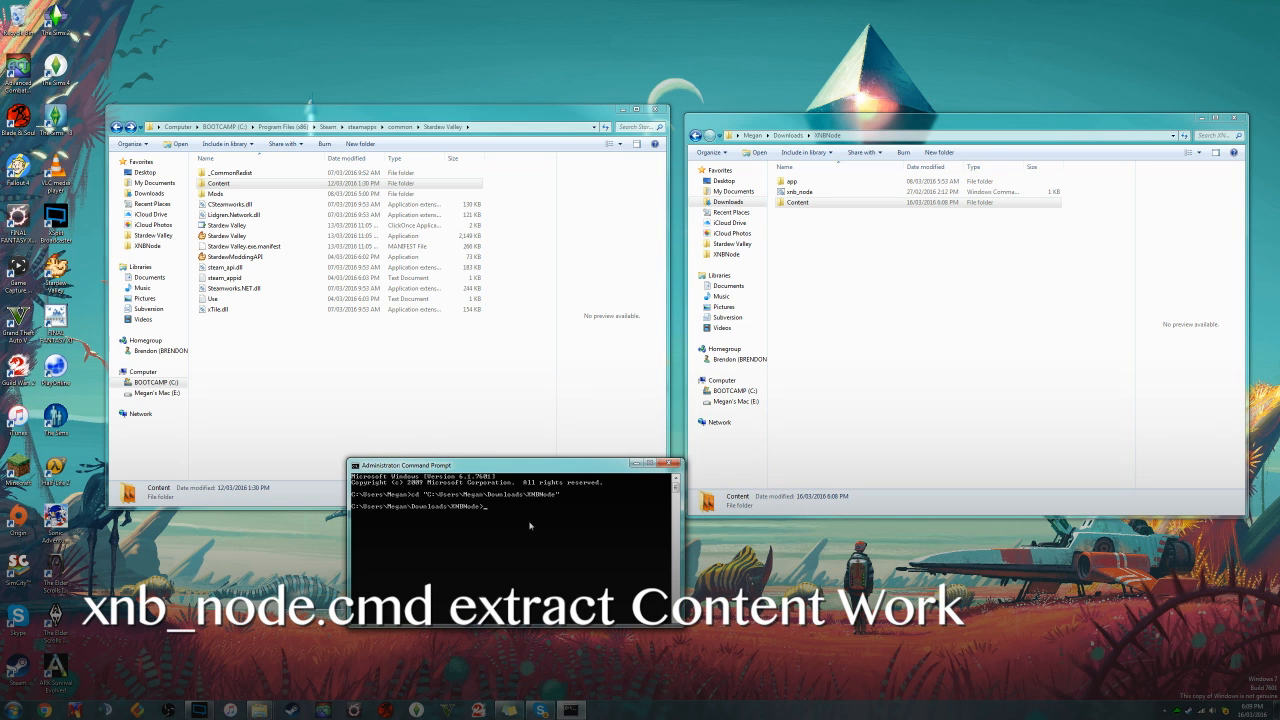
Step: Run xnb_node.cmd extract Content Work to unpack the XNB files into Work
type("xnb_node.cmd")
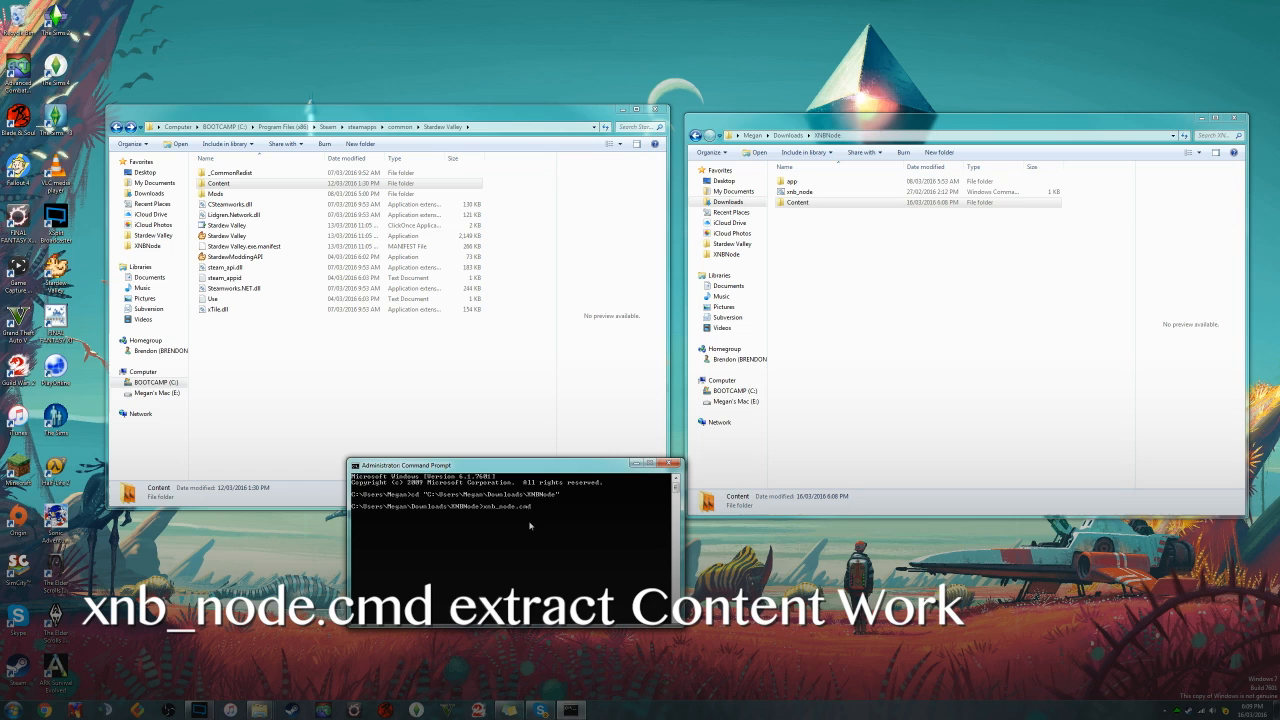
mouse_move(557, 522)
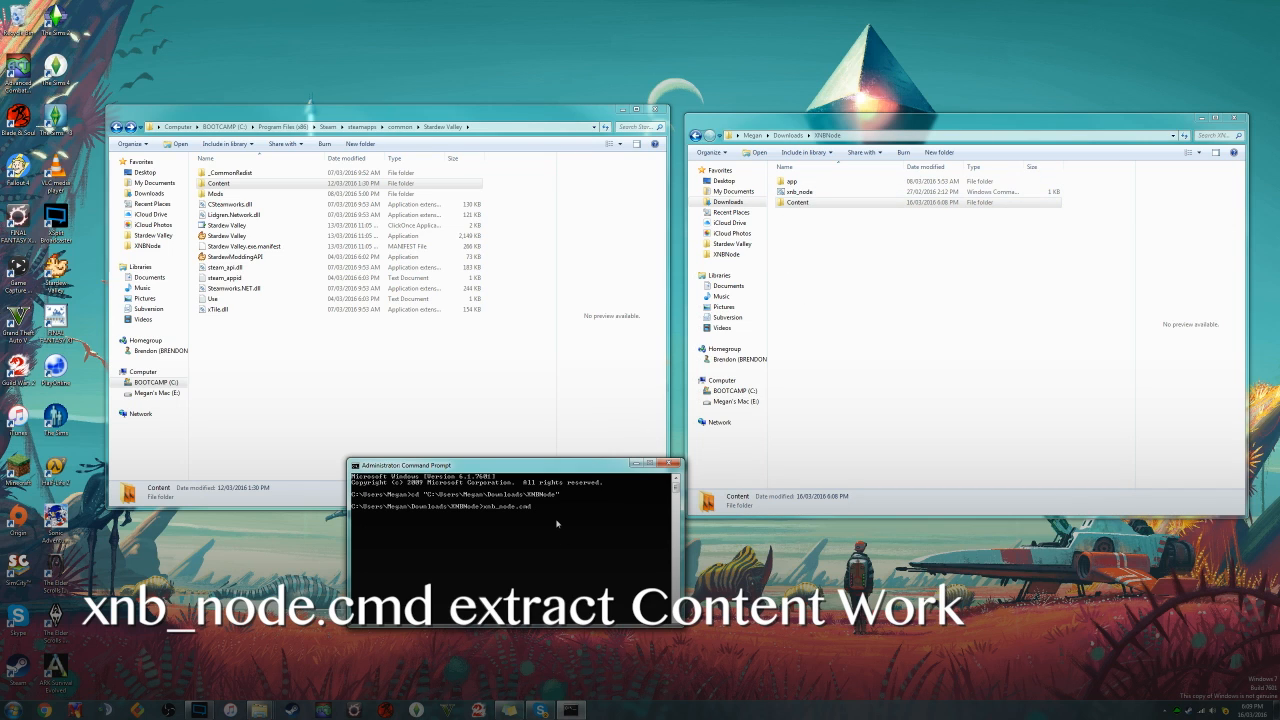
type("ex")
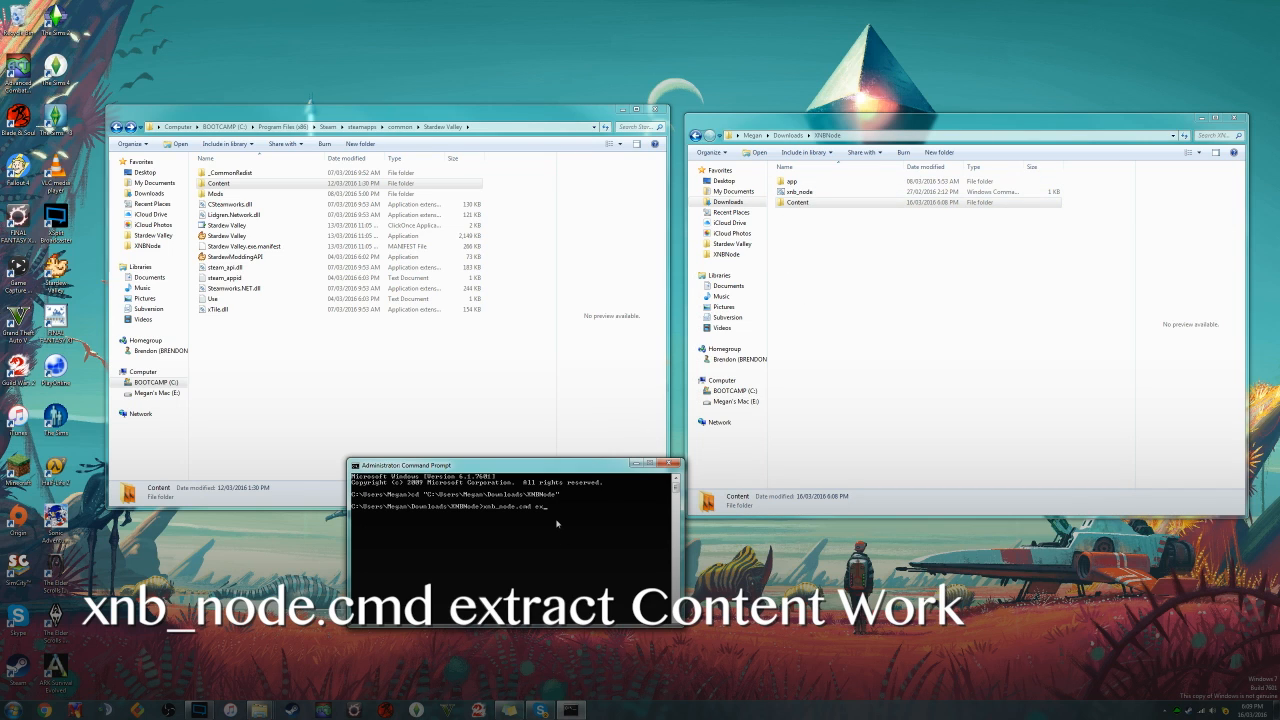
type("tract")
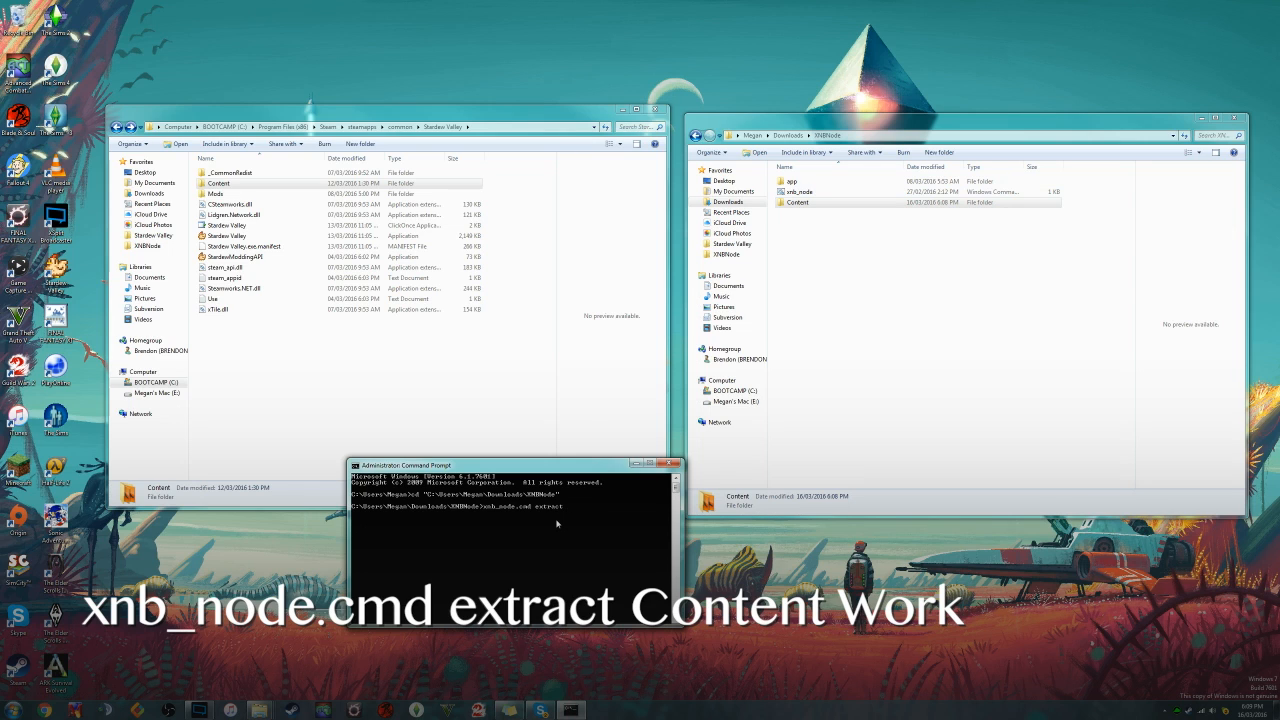
type("C")
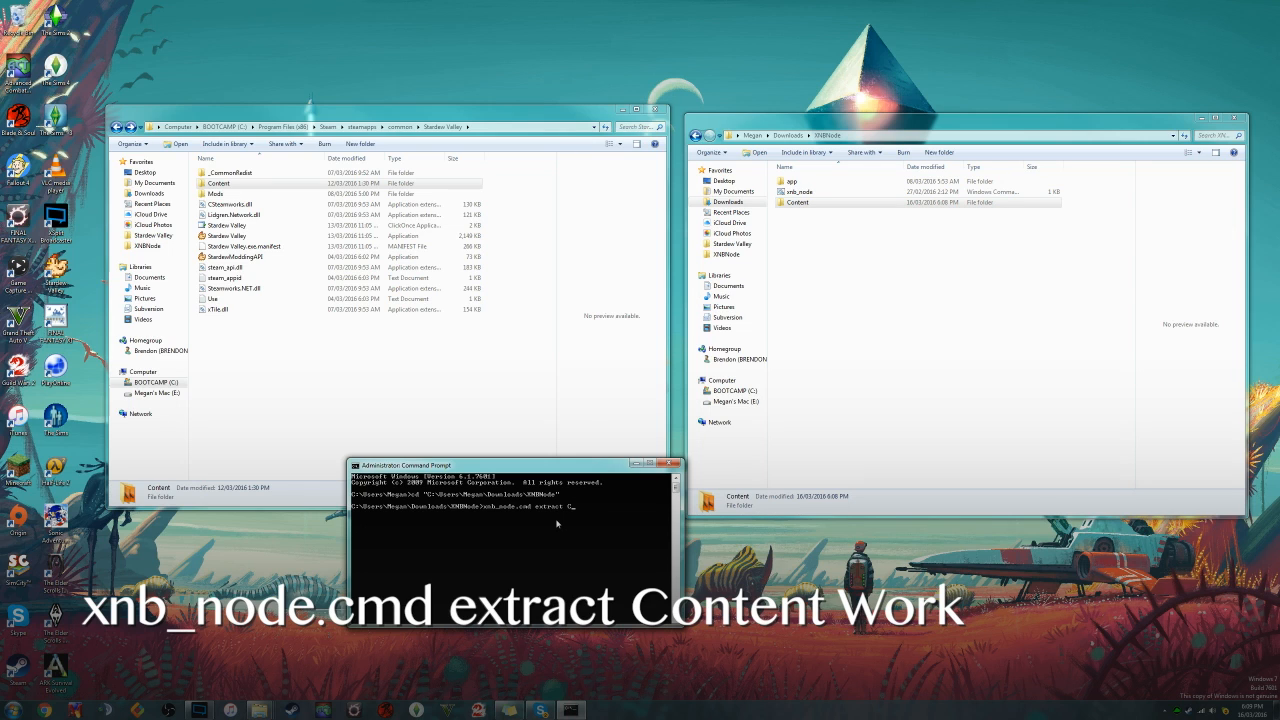
type("Content")
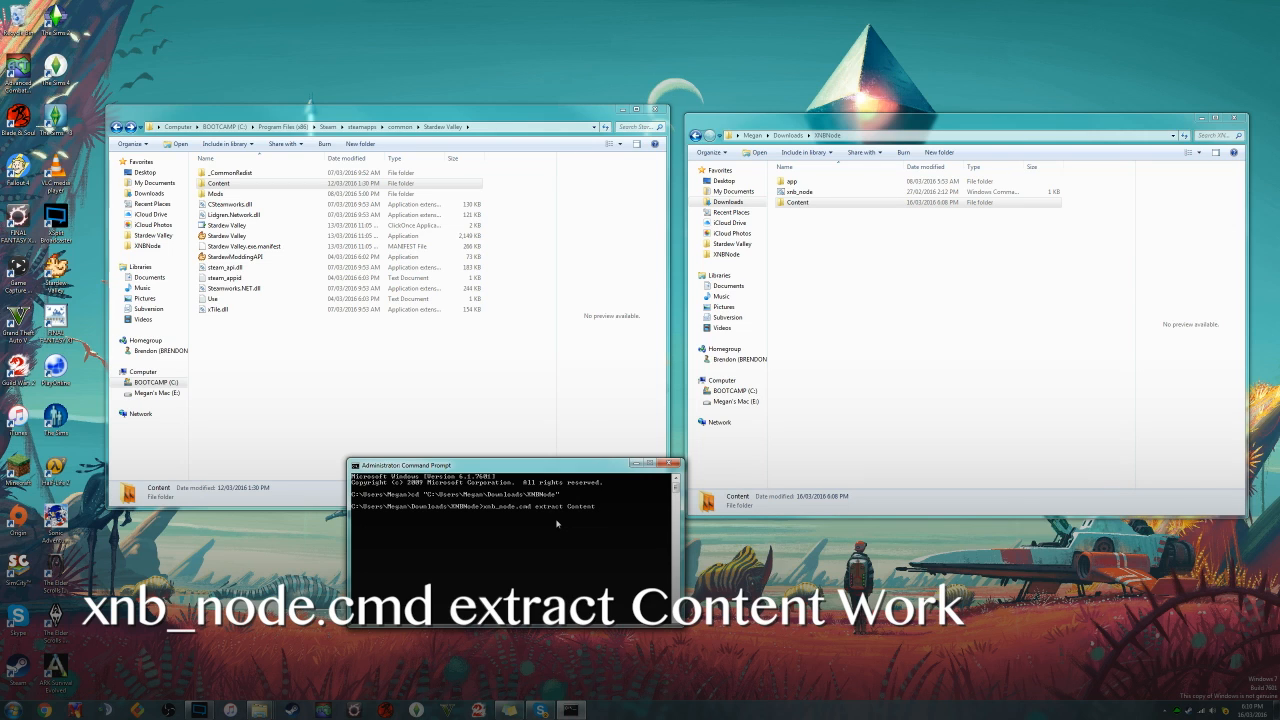
mouse_move(597, 528)
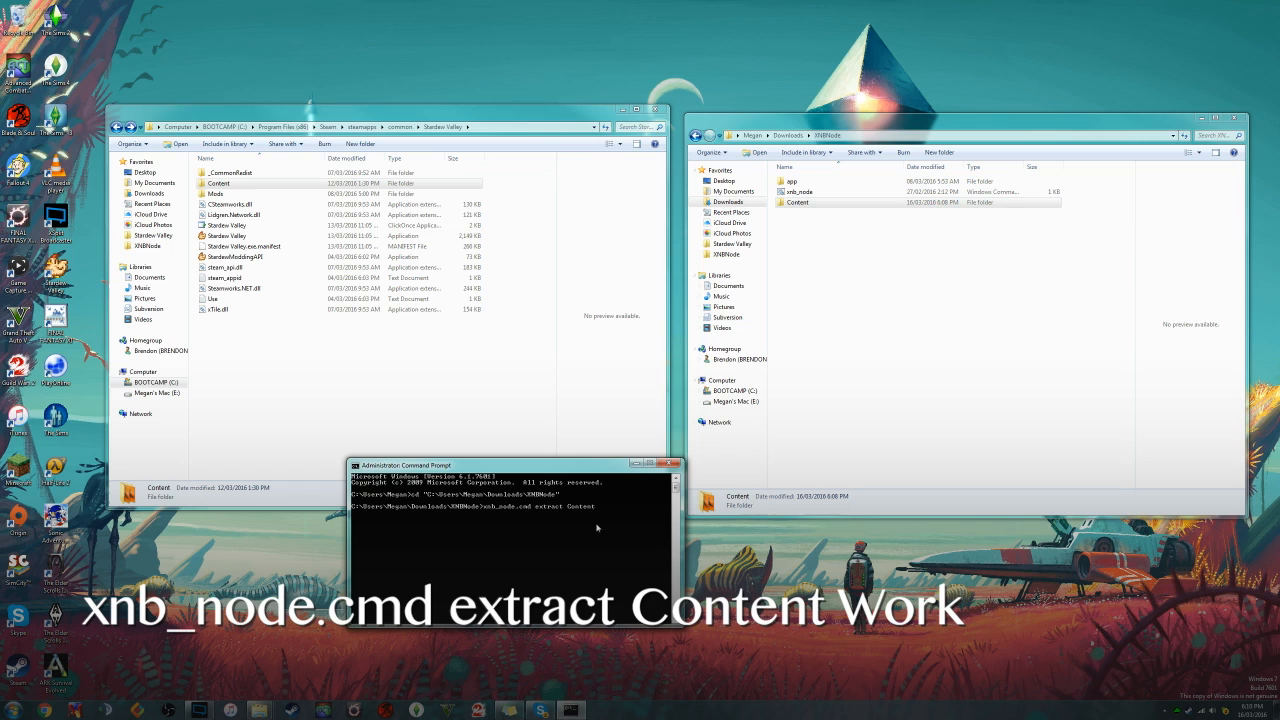
mouse_move(630, 509)
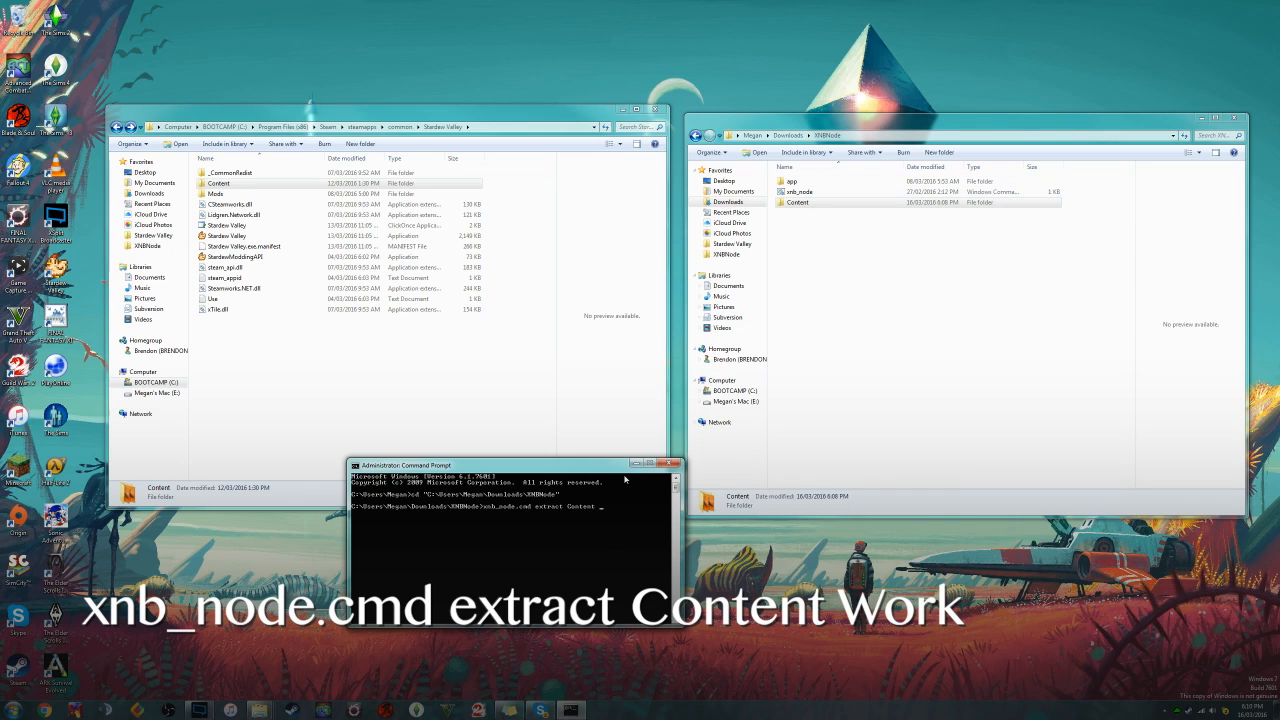
type("Wor")
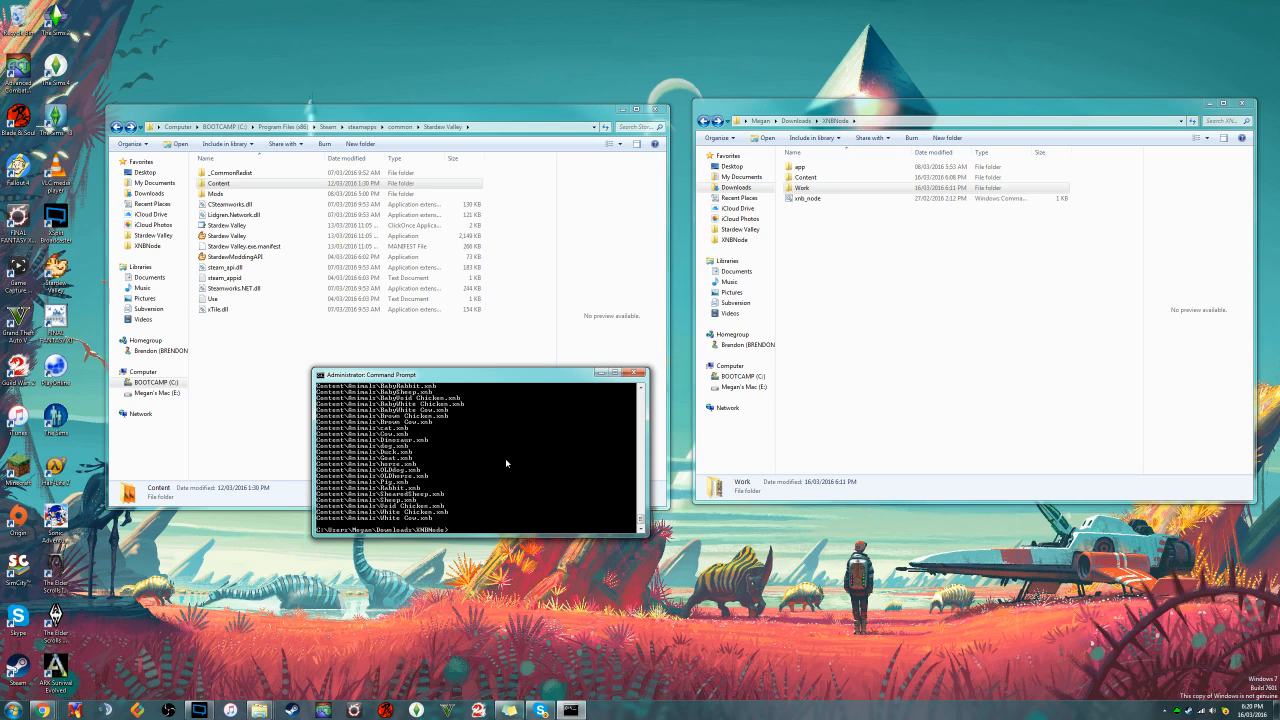
mouse_move(474, 538)
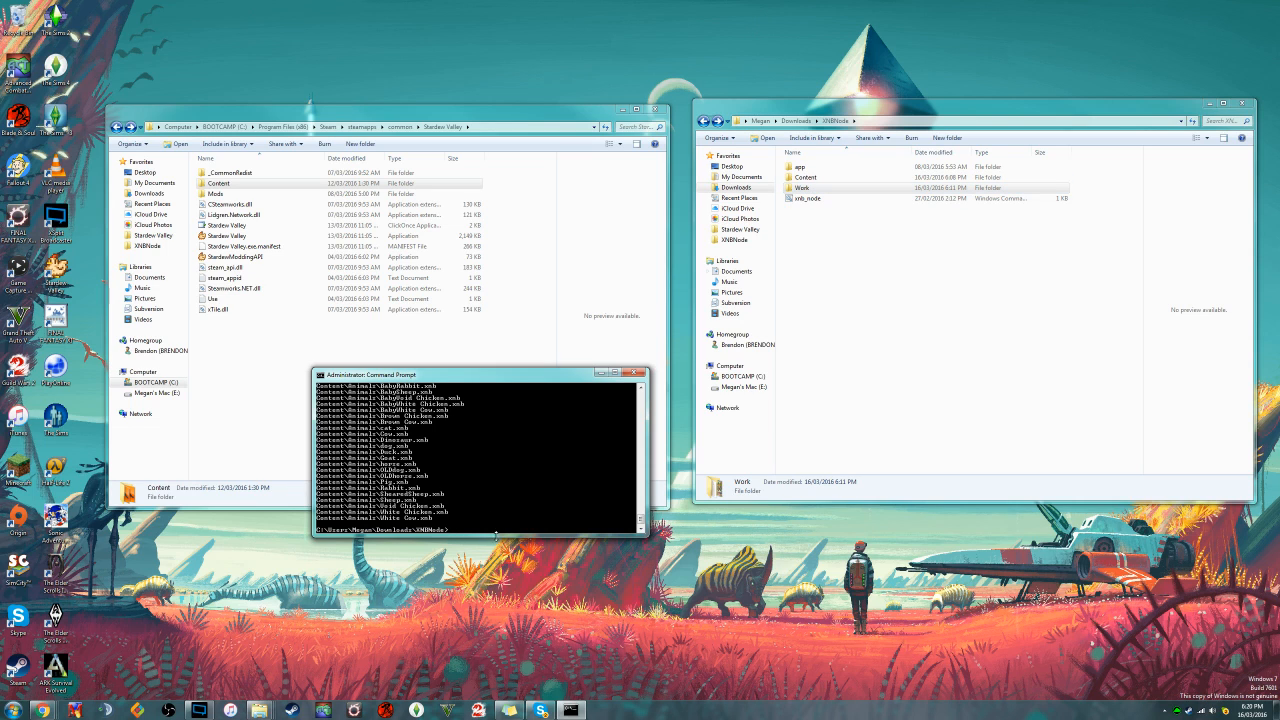
mouse_move(531, 524)
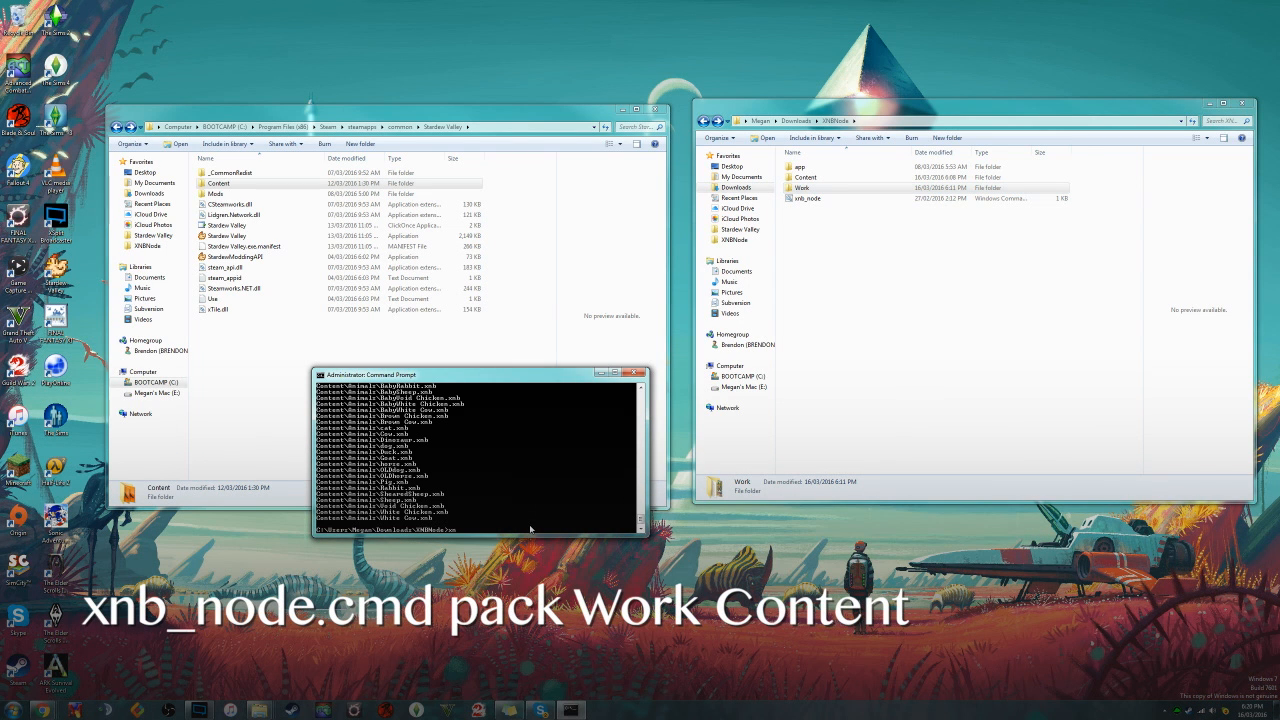
Step: Type the xnb_node.cmd pack Work Content command to repack the edited files
type("xnb_node")
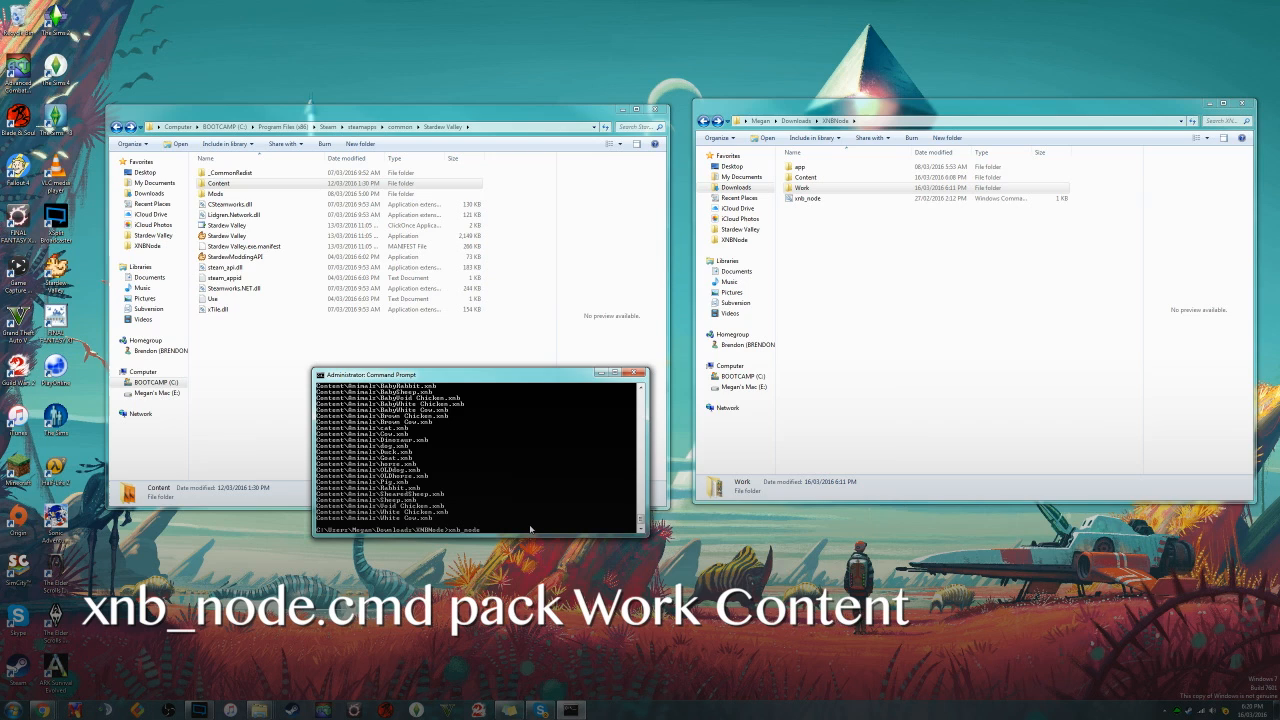
type(".cmd")
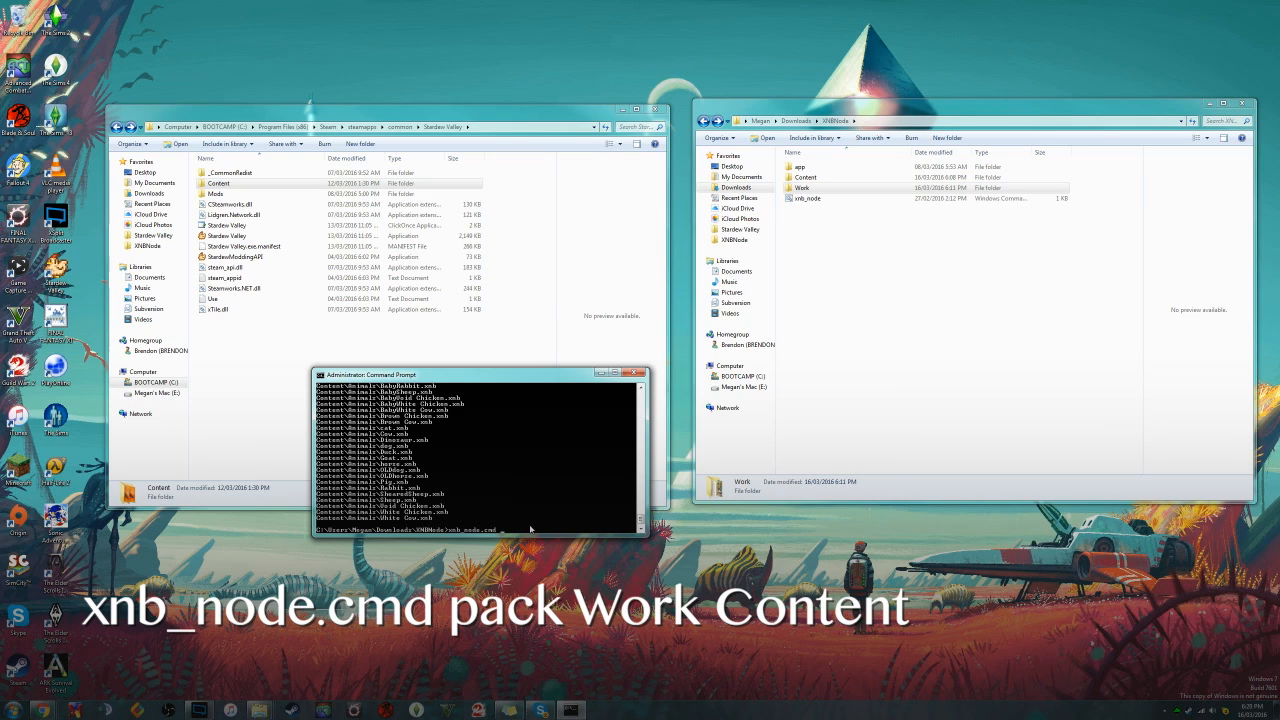
type("pack")
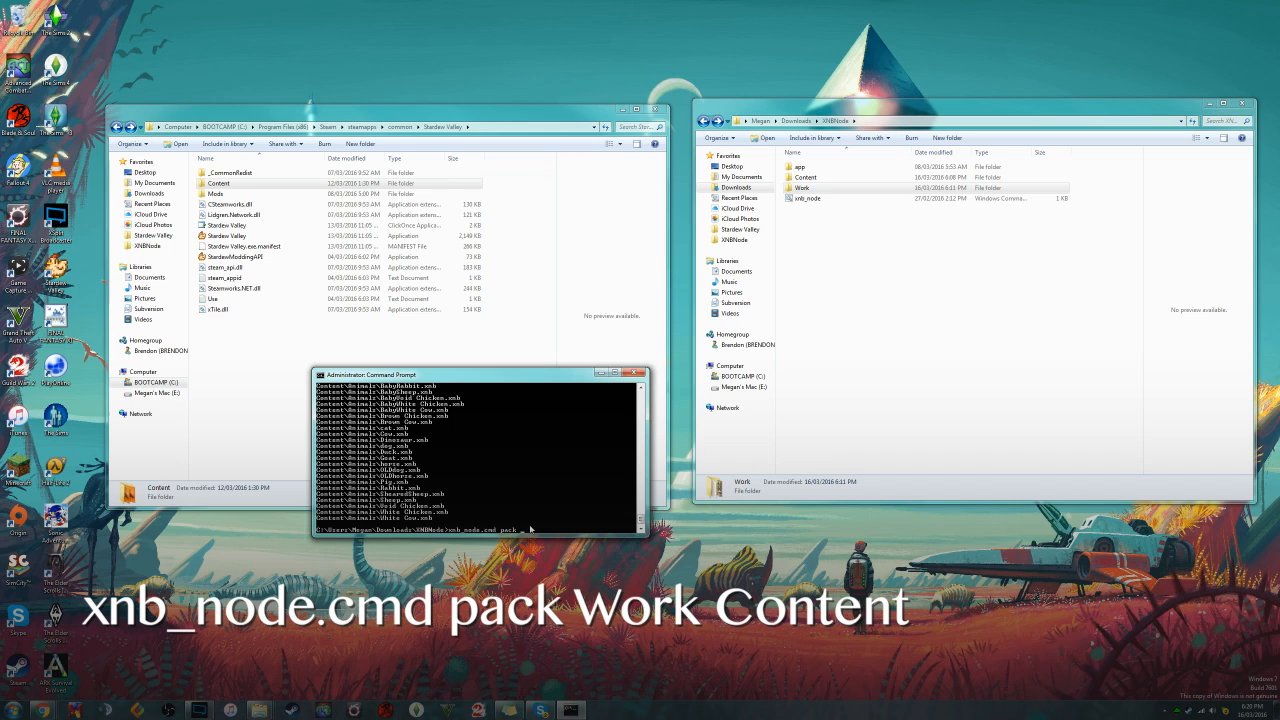
type("Work")
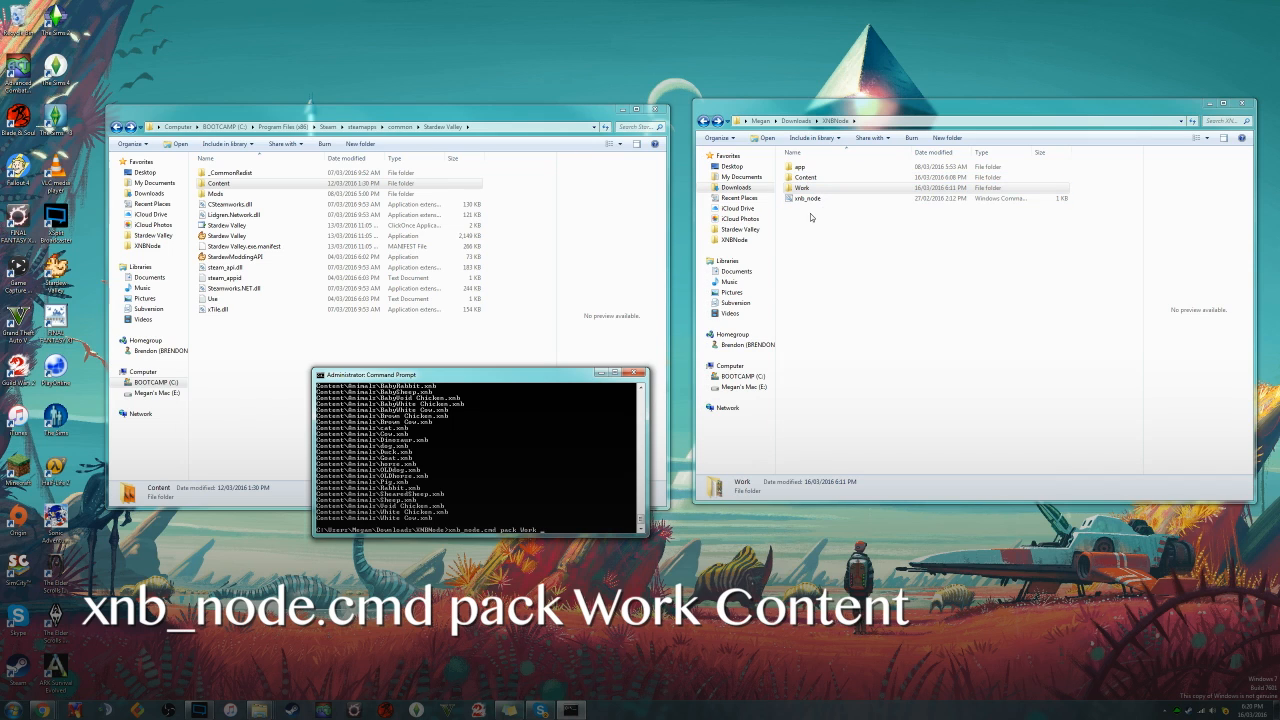
mouse_move(456, 468)
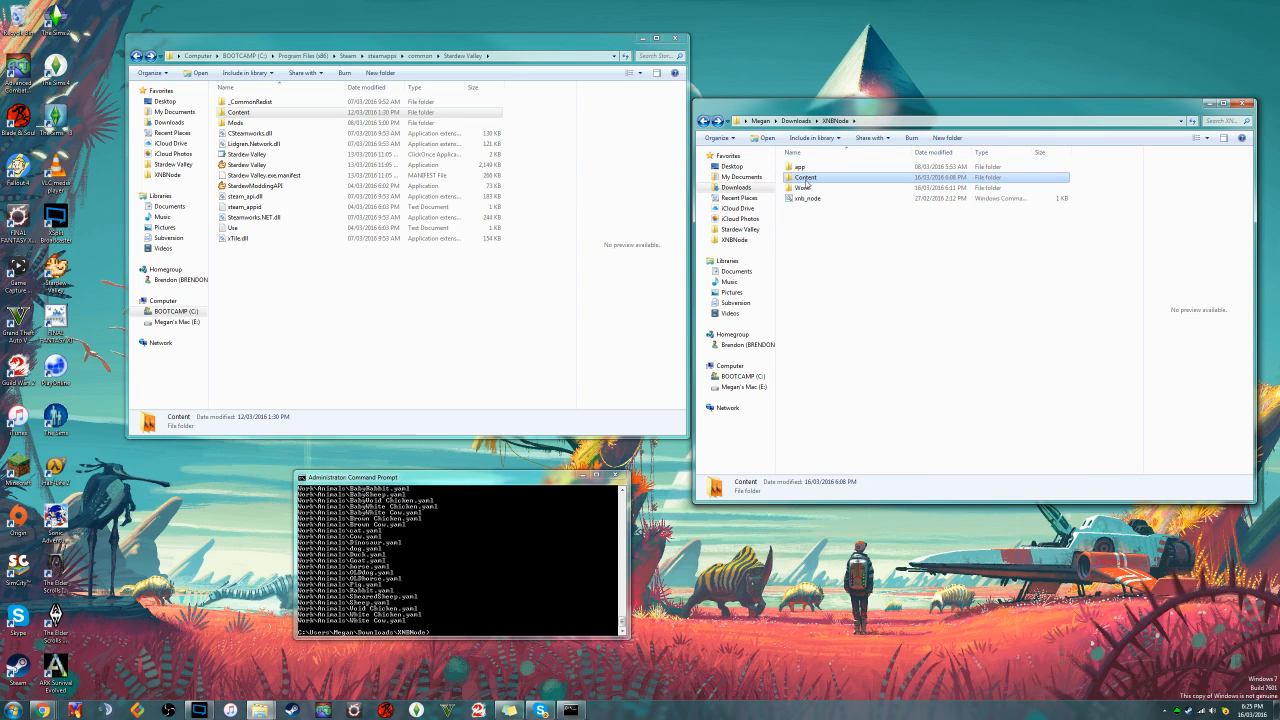
Step: Open XNBNode's Content and the game's Content\Animals folder, selecting OLDdog
double_click(803, 177)
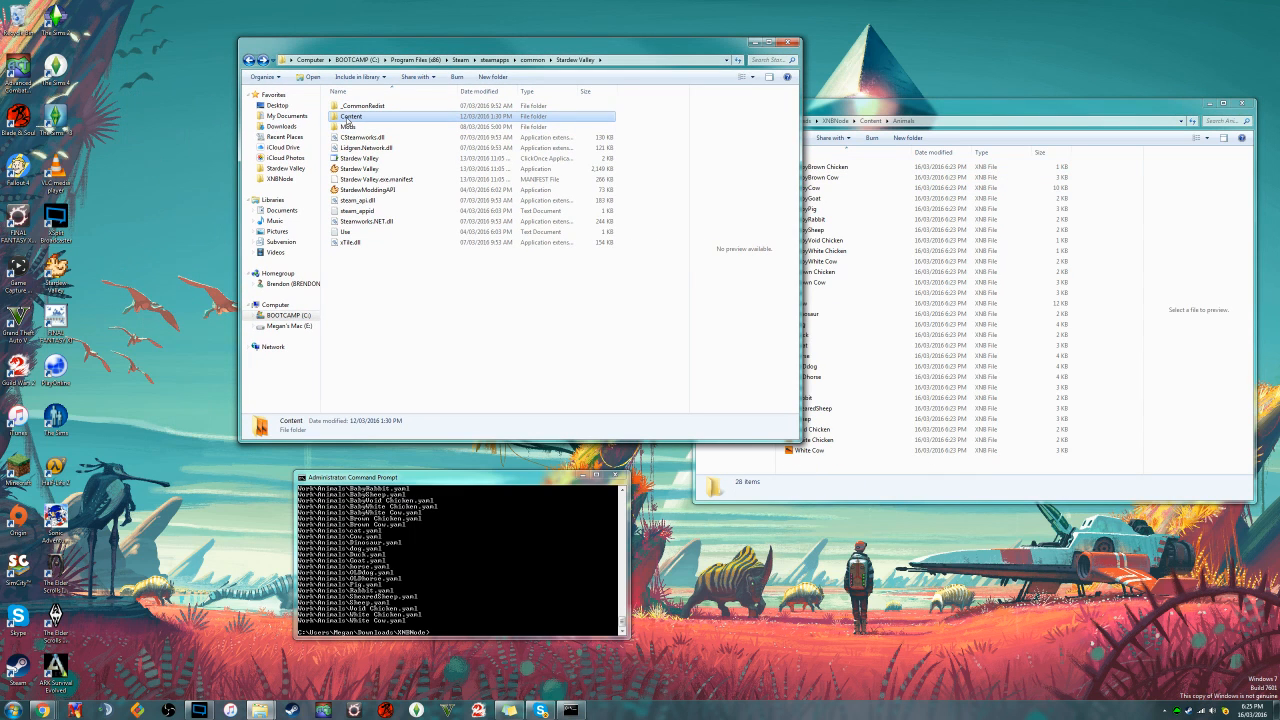
double_click(351, 116)
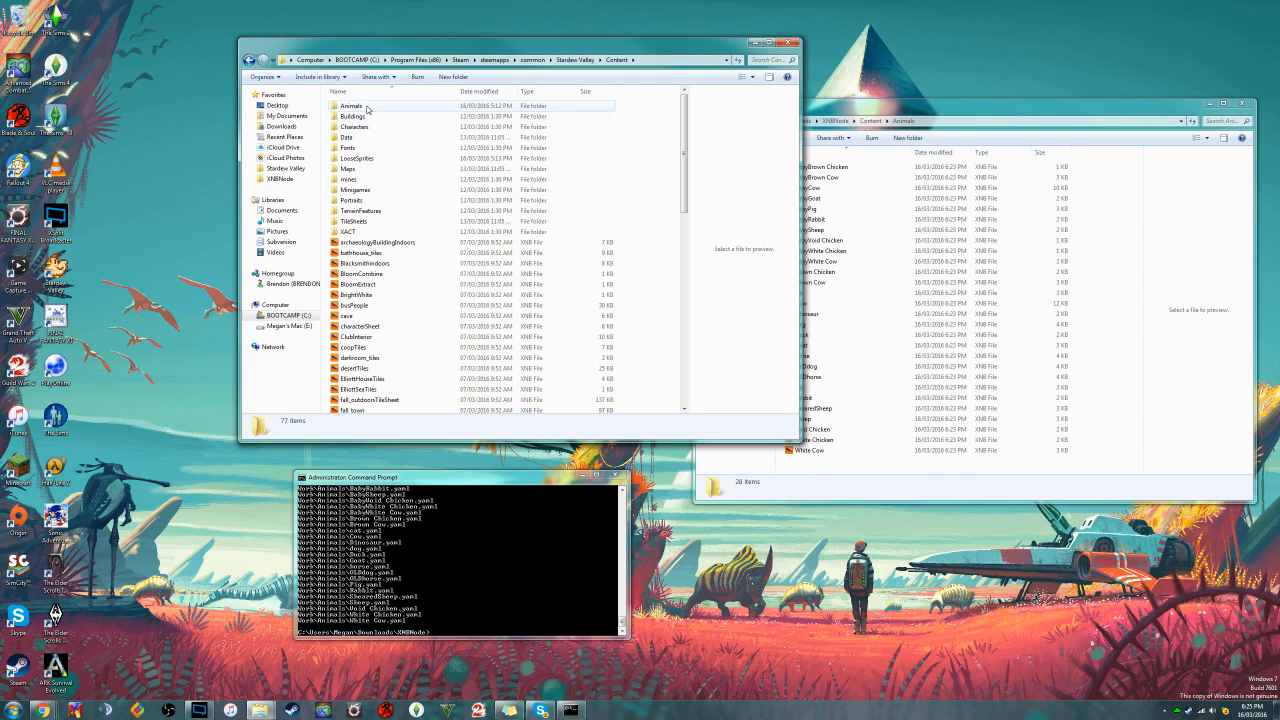
double_click(351, 105)
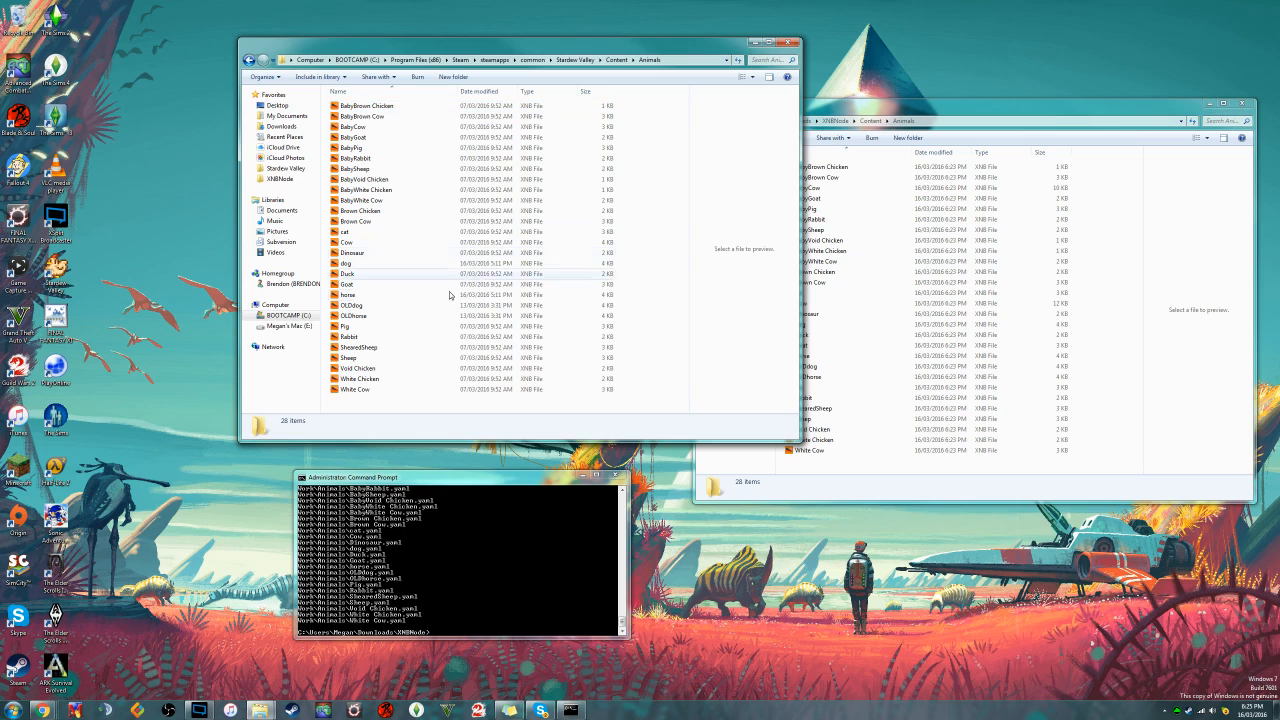
left_click(350, 305)
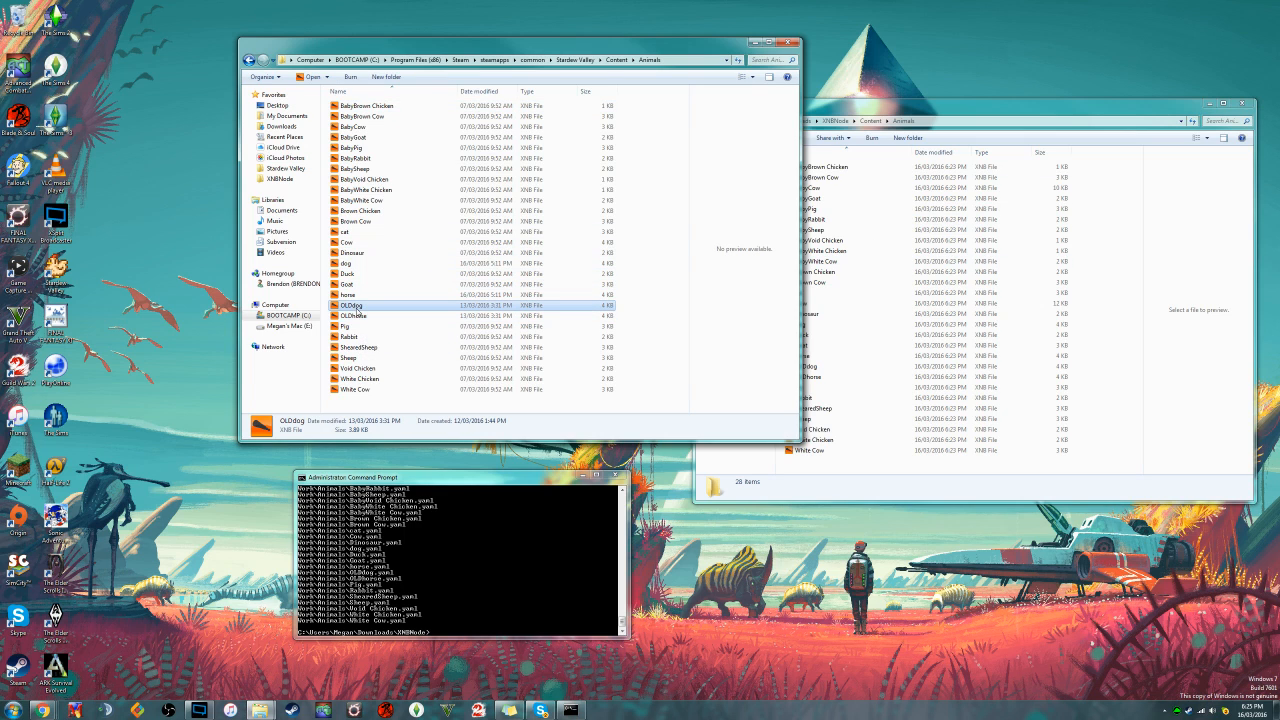
mouse_move(438, 348)
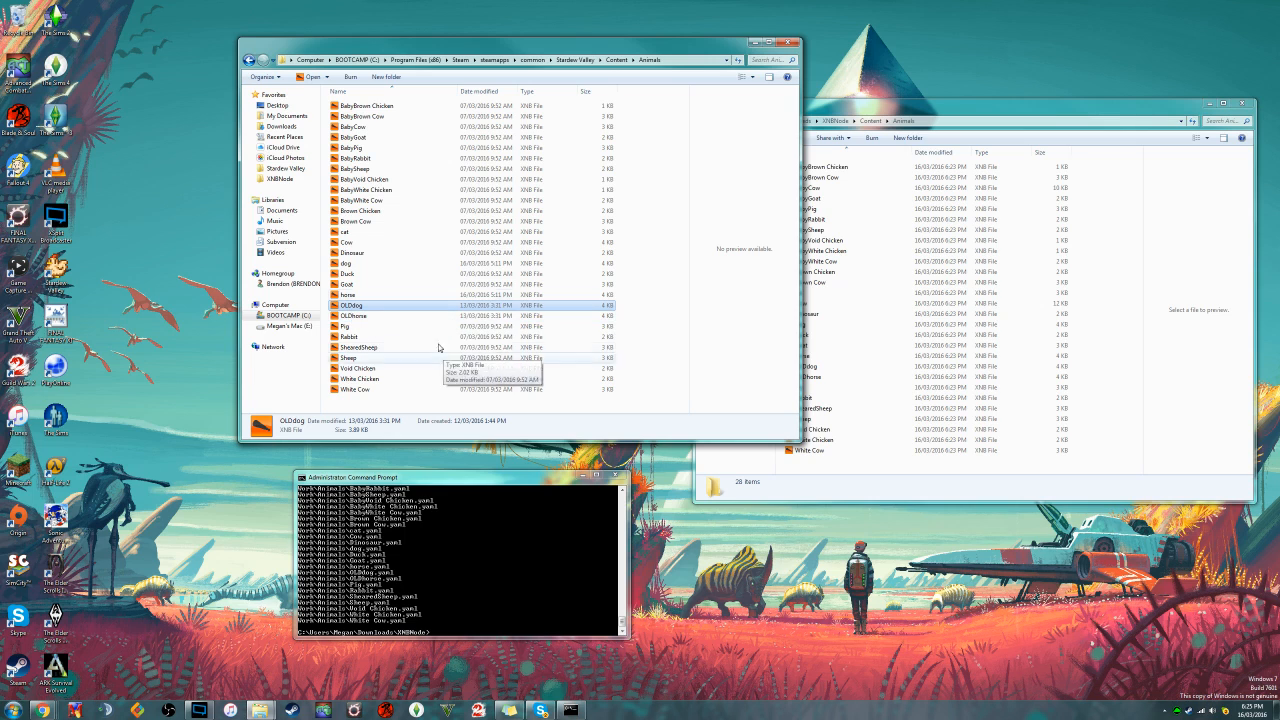
mouse_move(838, 285)
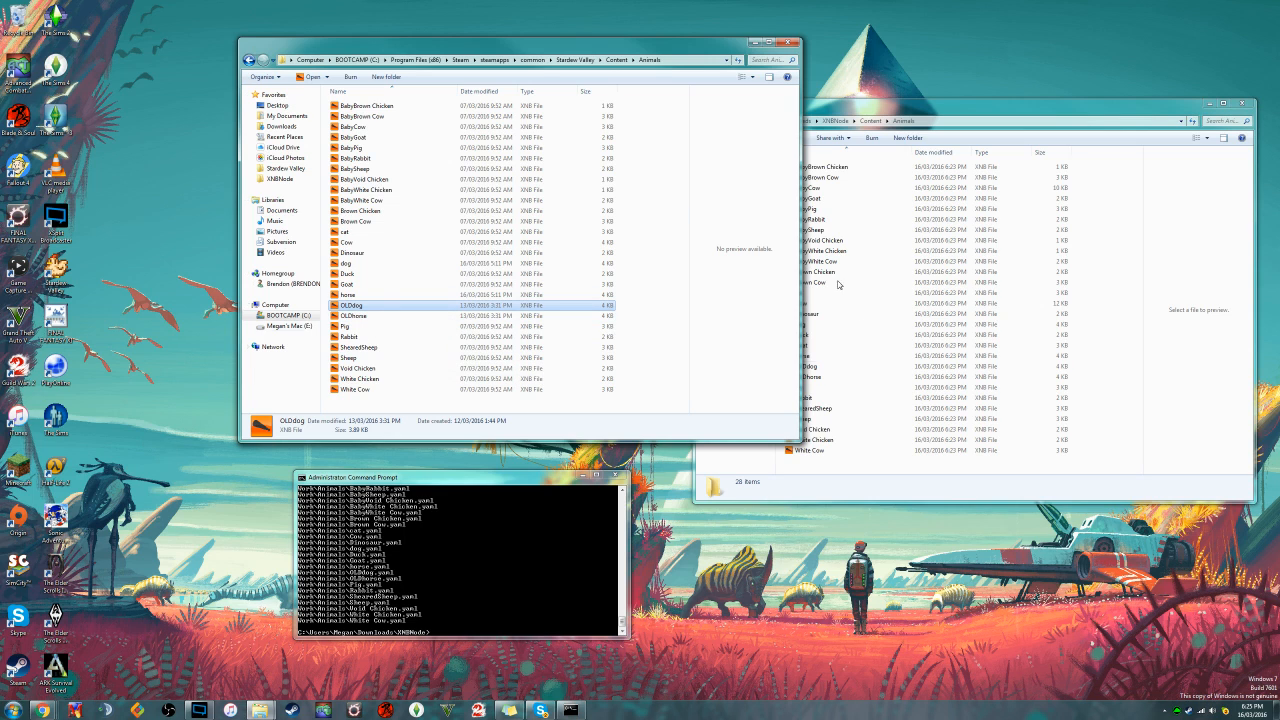
mouse_move(345, 328)
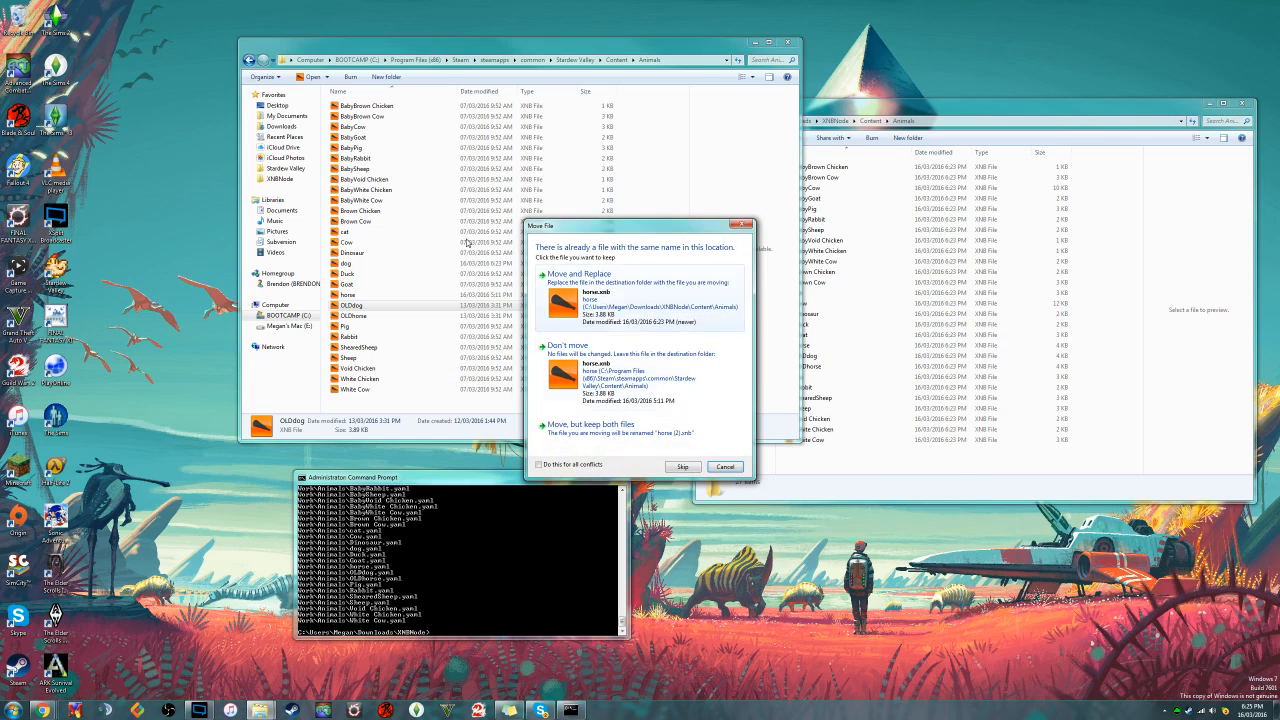
Step: Replace the game's original horse file with the repacked one
left_click(548, 273)
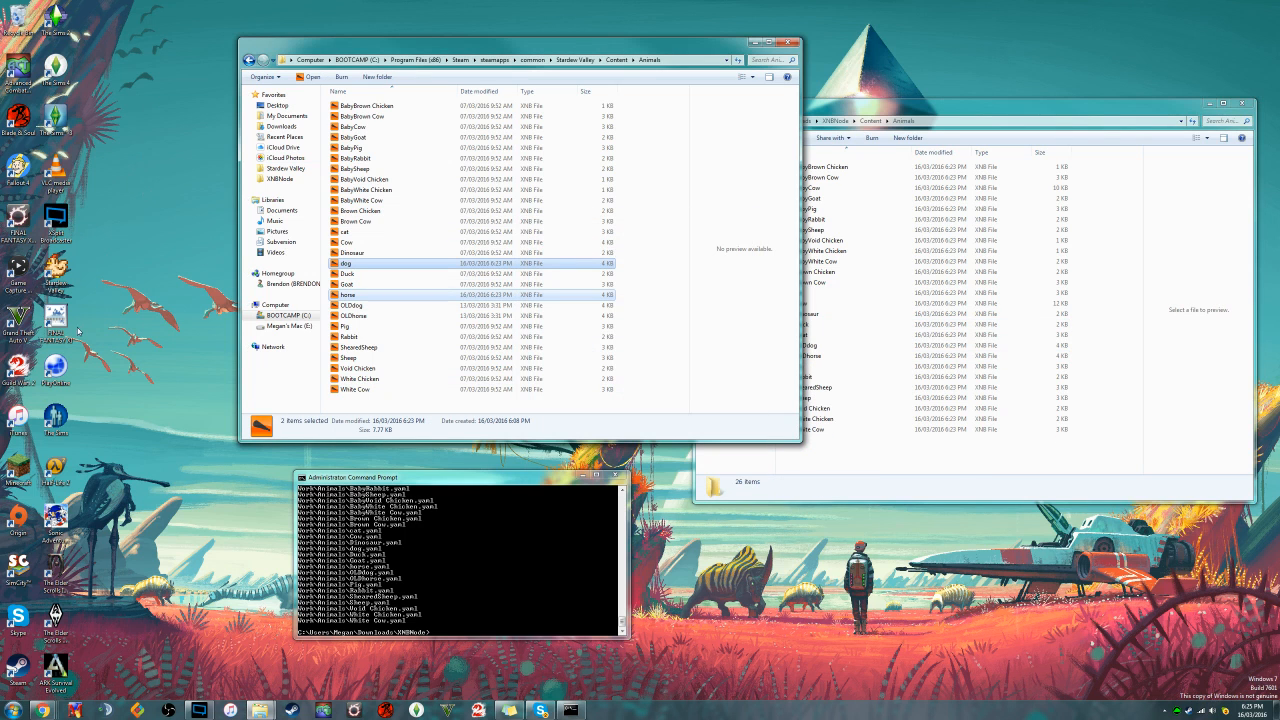